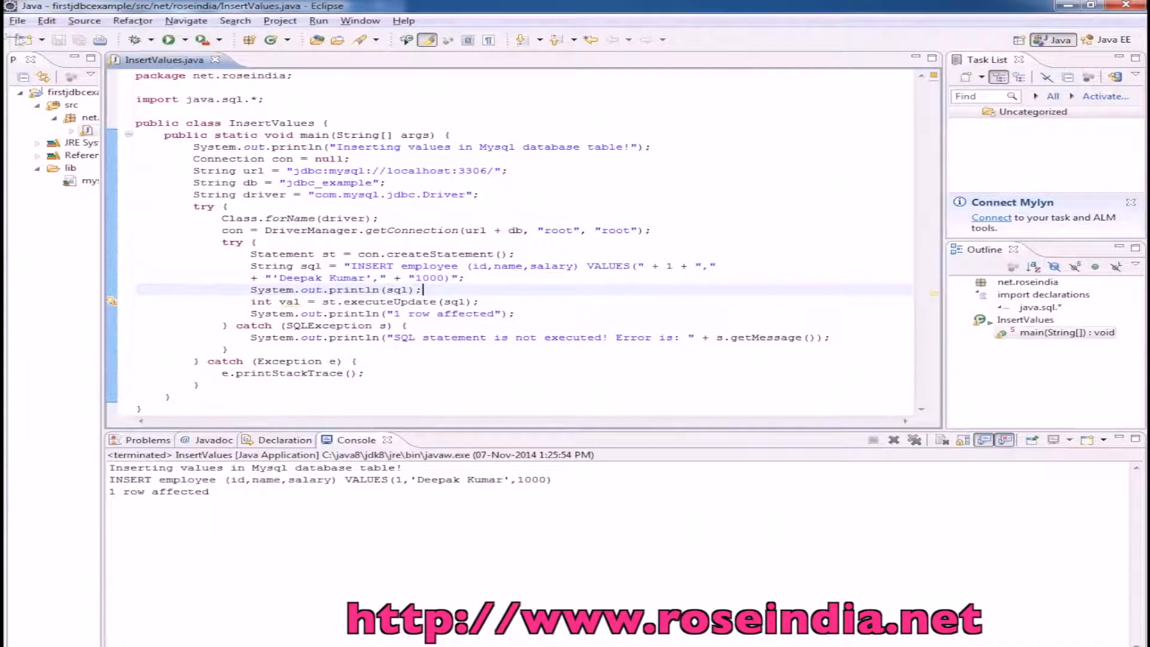
Create a new Java project named ReadTextFile via File > New > Java Project.
{"action": "left_click", "coordinate": [16, 21]}
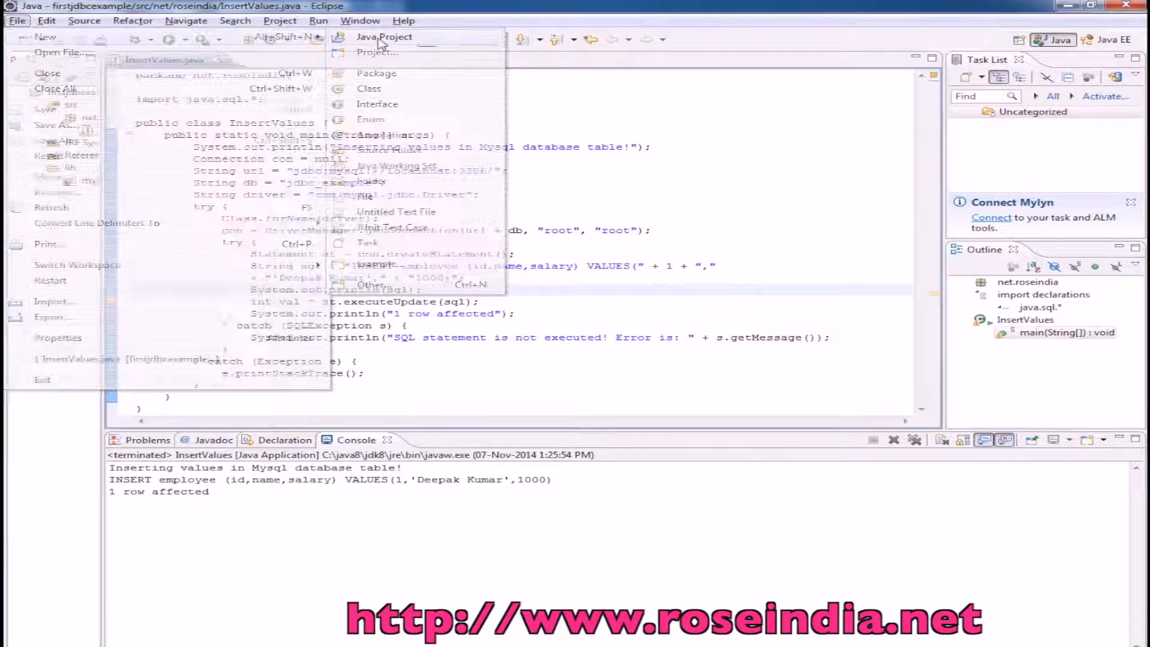
{"action": "left_click", "coordinate": [384, 37]}
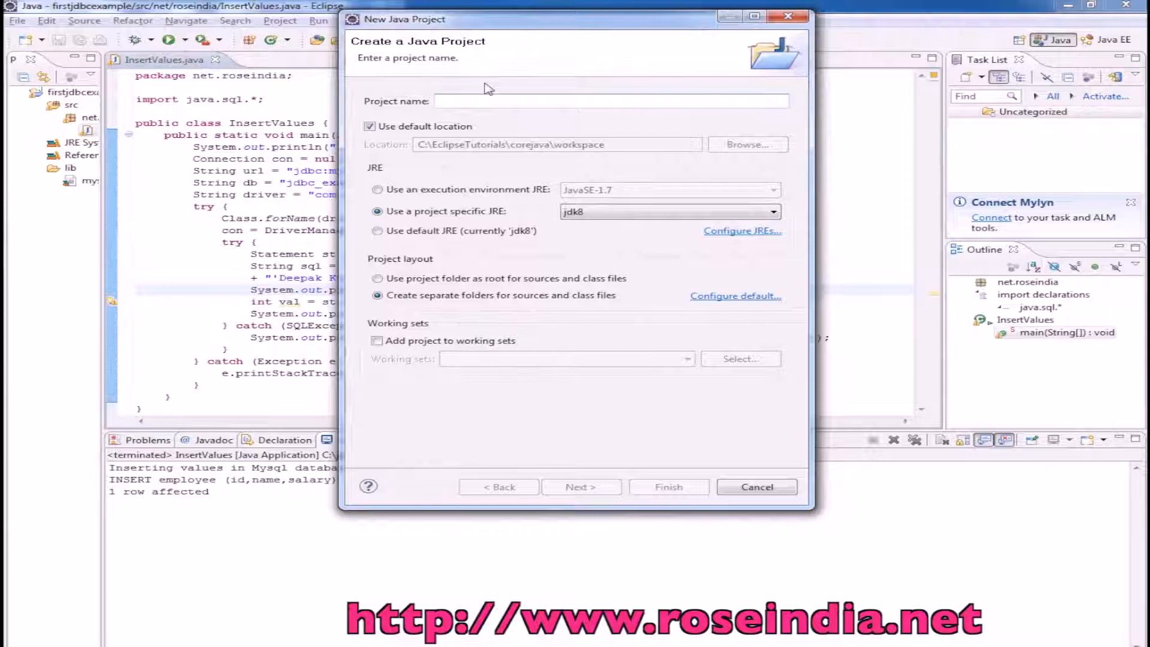
{"action": "type", "text": "Read"}
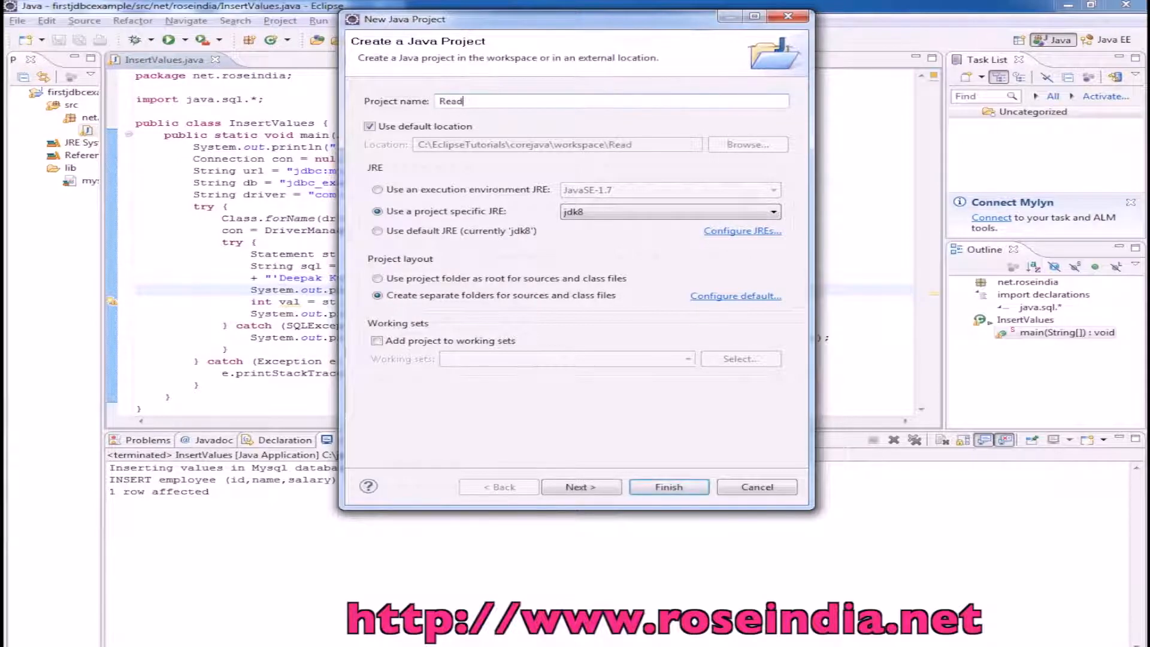
{"action": "type", "text": "TextFi"}
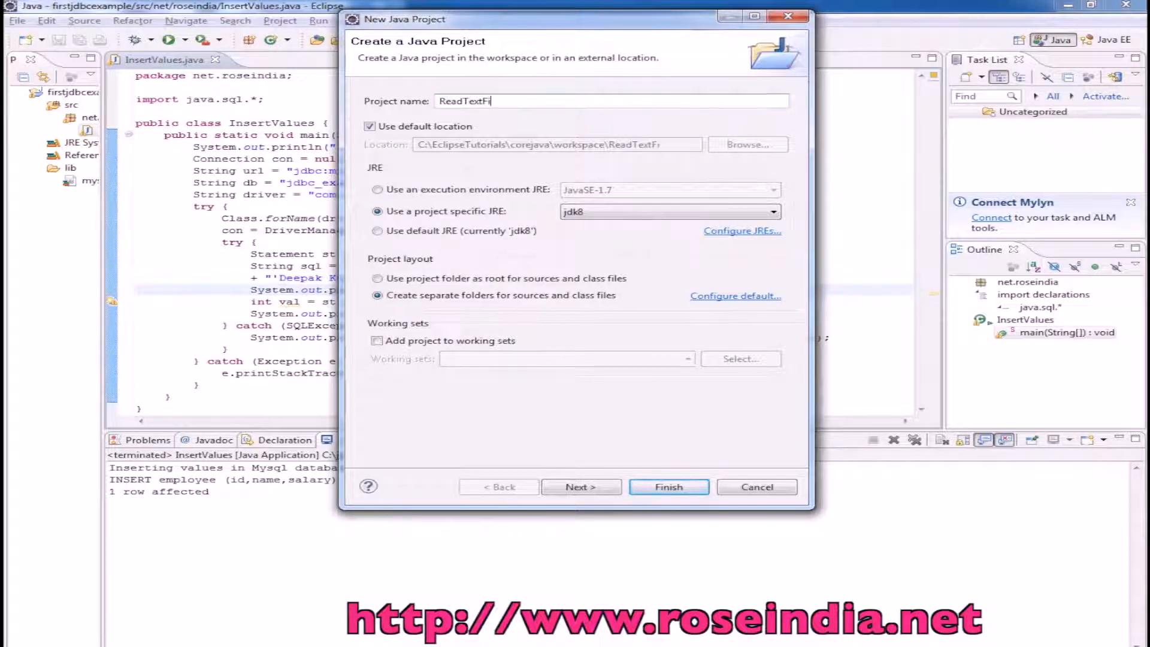
{"action": "type", "text": "le"}
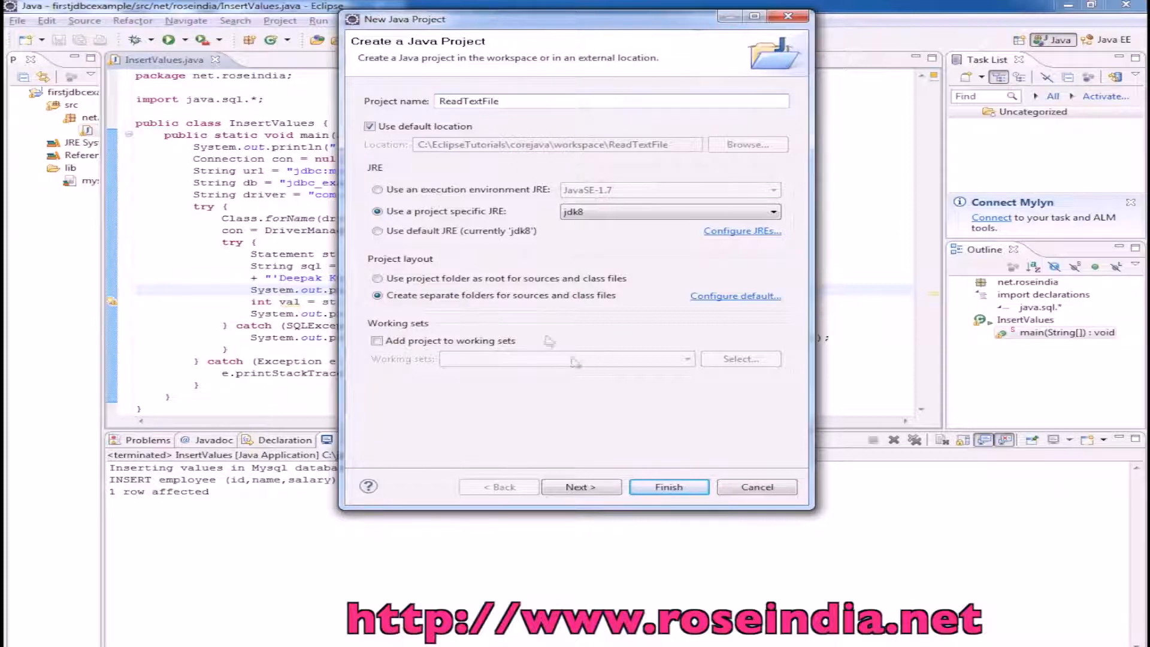
{"action": "left_click", "coordinate": [667, 486]}
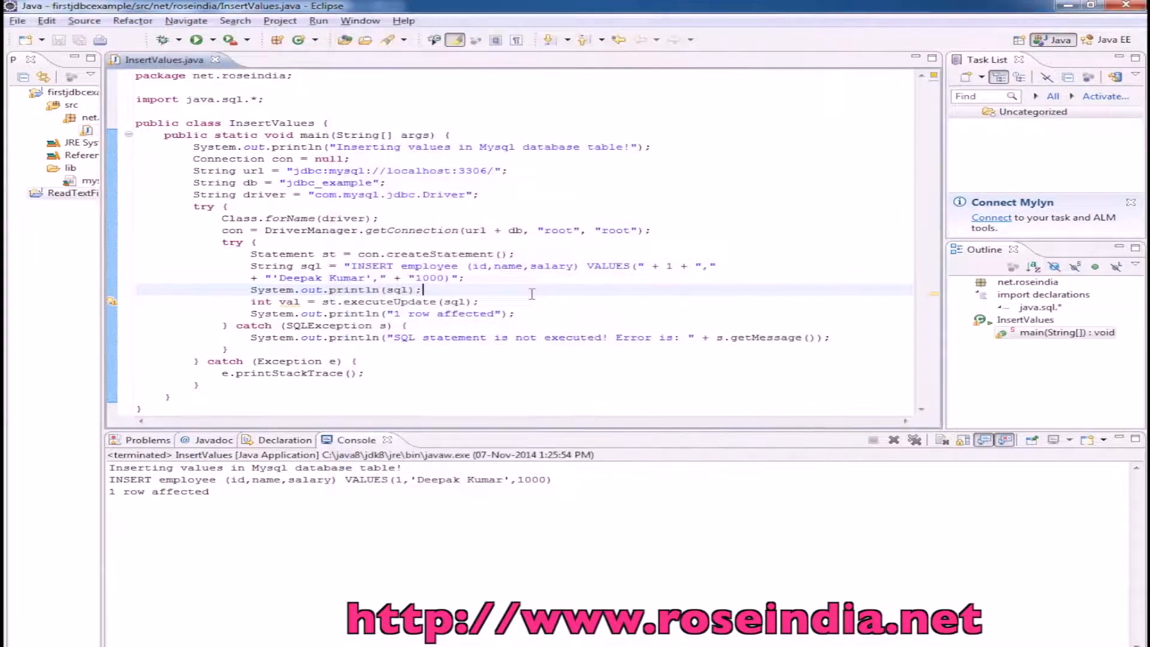
Add a new plain file named data.txt to the ReadTextFile project and open it.
{"action": "left_click", "coordinate": [18, 92]}
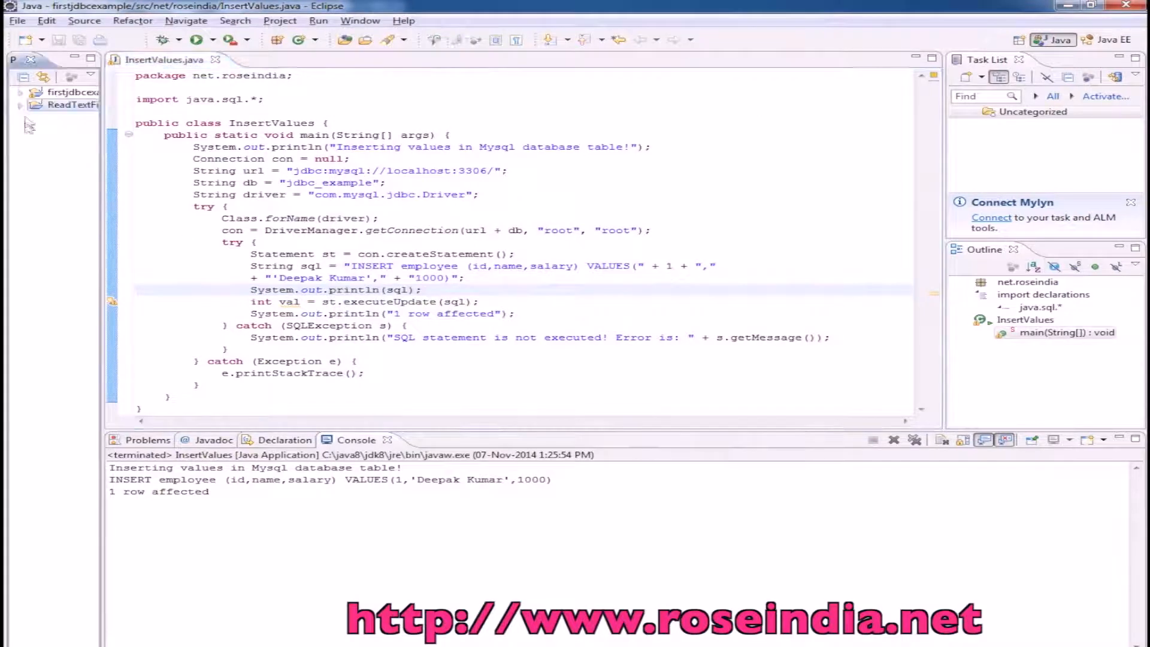
{"action": "left_click", "coordinate": [18, 104]}
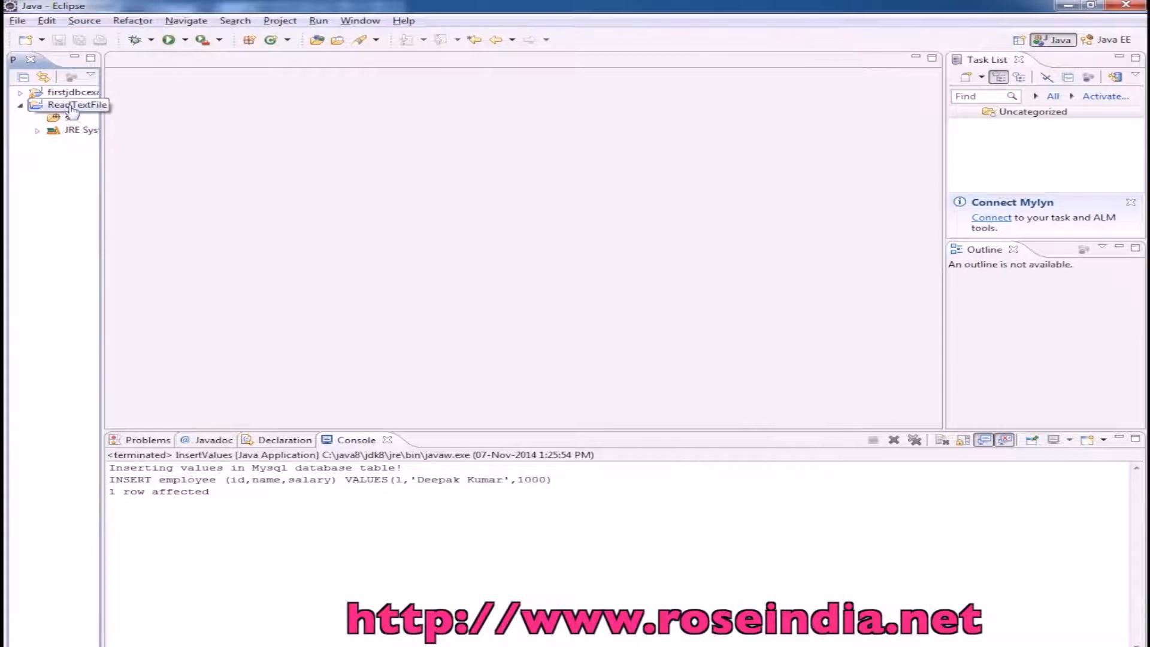
{"action": "right_click", "coordinate": [75, 104]}
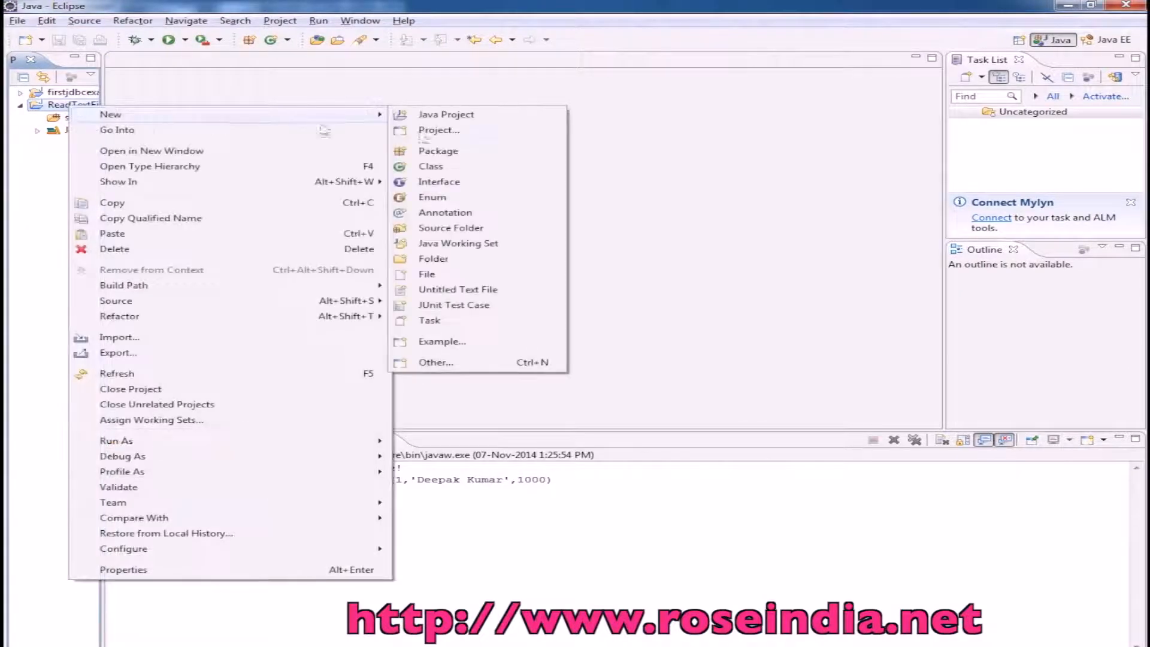
{"action": "left_click", "coordinate": [426, 273]}
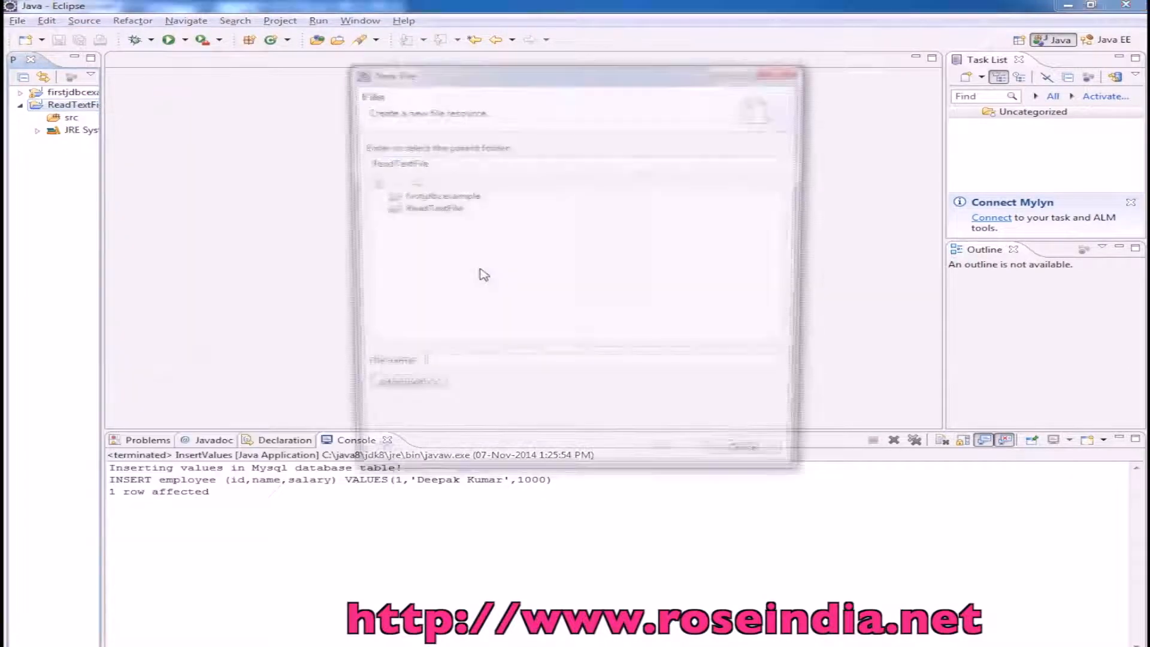
{"action": "type", "text": "data"}
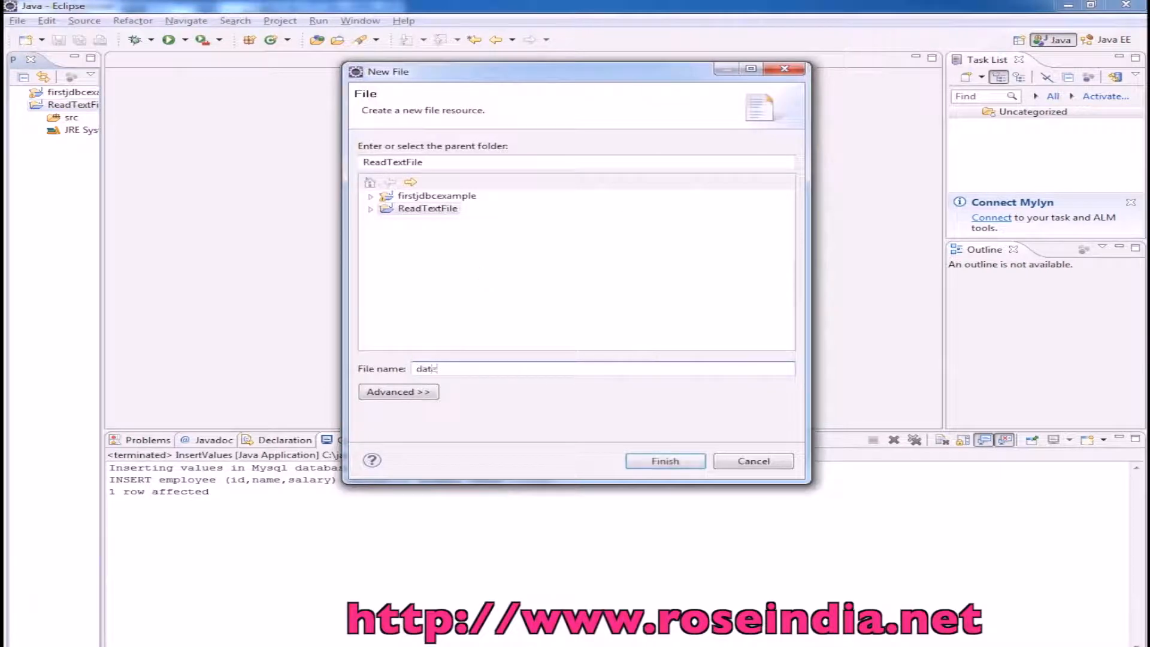
{"action": "type", "text": ".txt"}
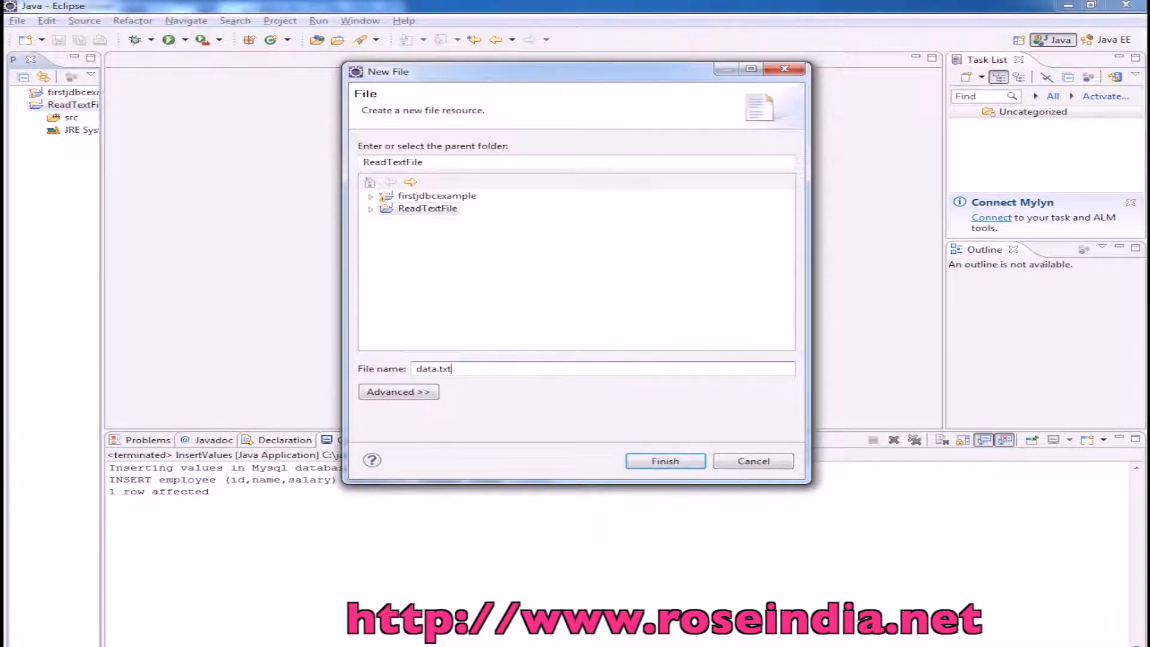
{"action": "left_click", "coordinate": [664, 460]}
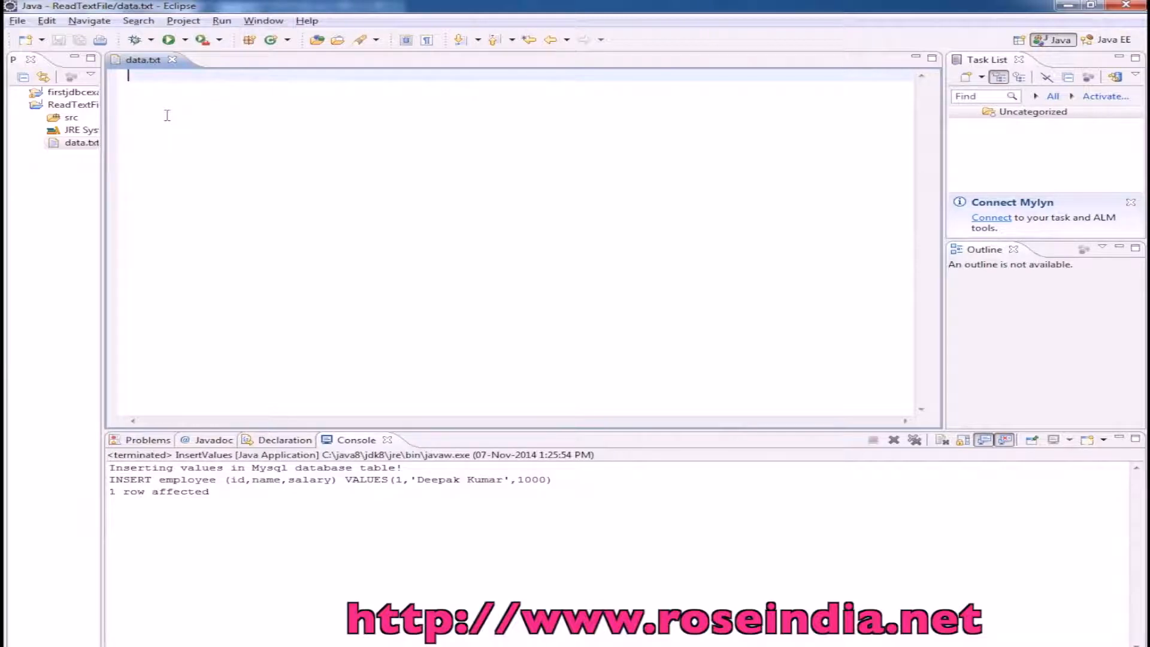
Fill data.txt with five lines — 'Reading a file in Java line 1', 'How to Read a file in Java', Line 3, Line 4, Line 5 — and save.
{"action": "type", "text": "REad"}
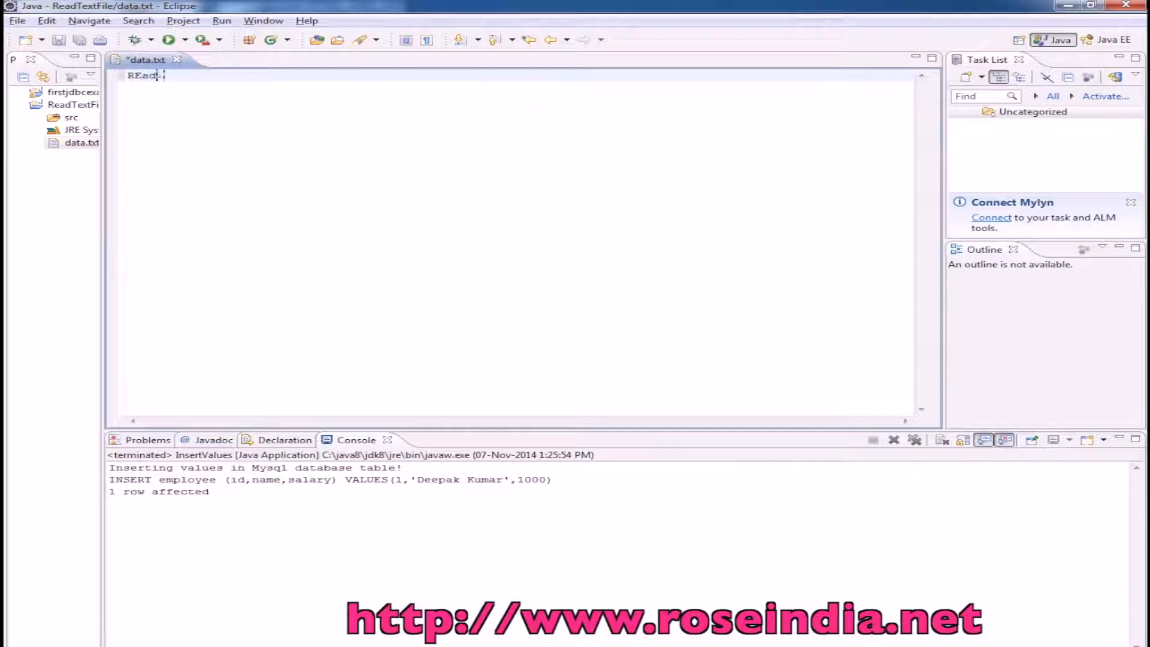
{"action": "type", "text": "ading a file in"}
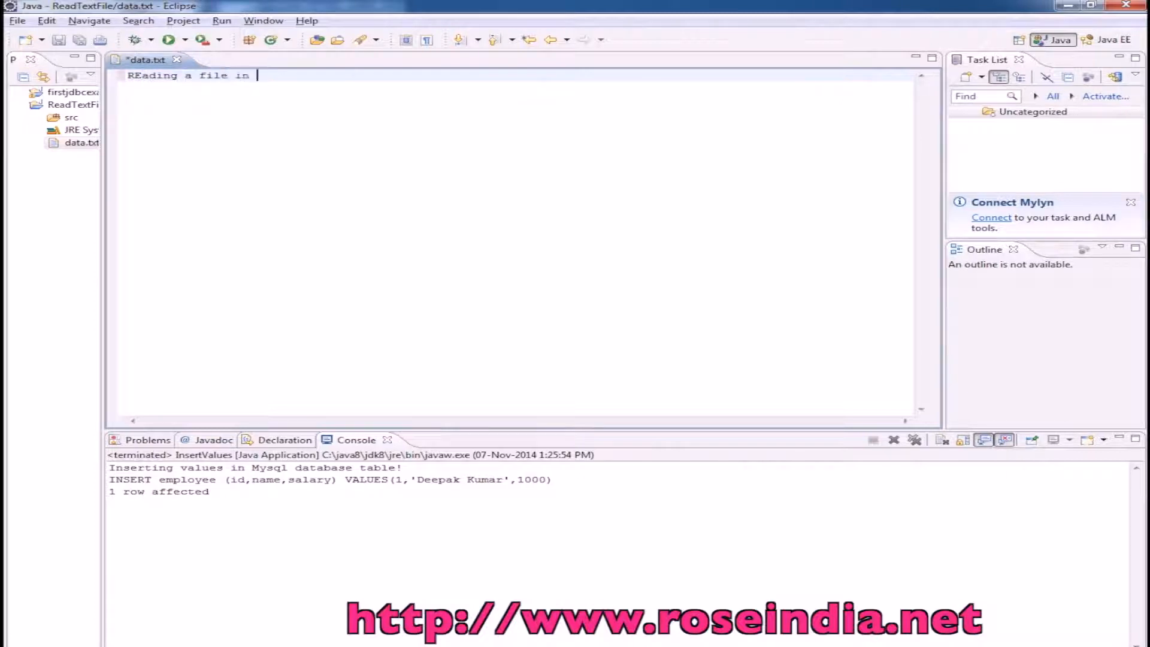
{"action": "type", "text": "Javqa"}
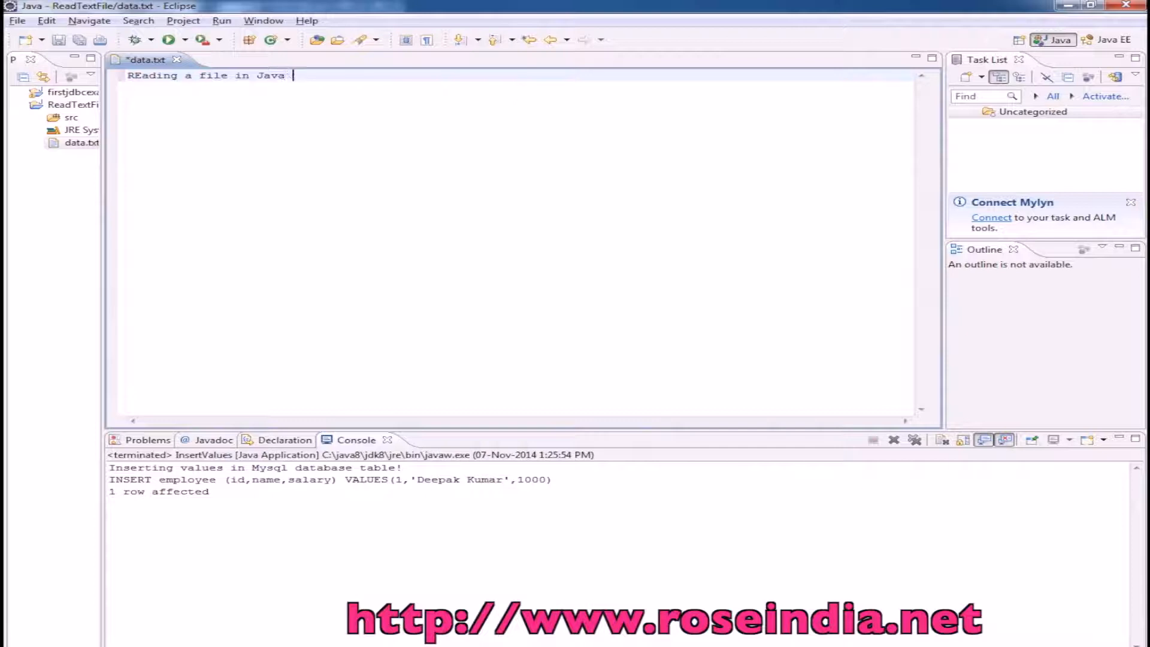
{"action": "type", "text": "line 1"}
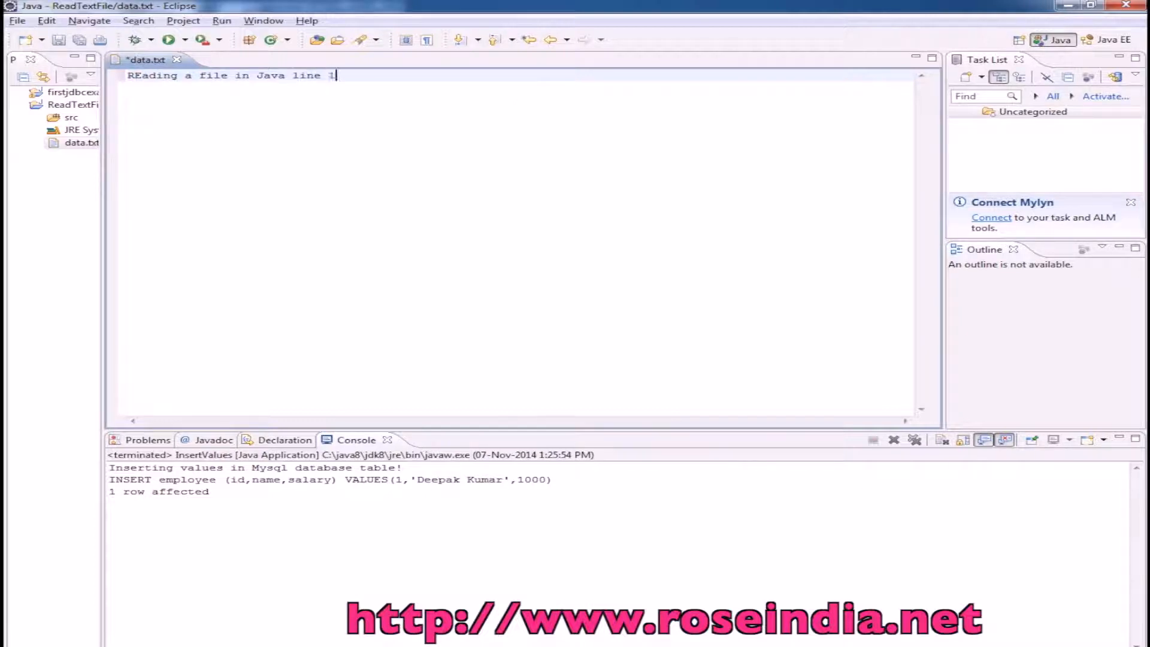
{"action": "type", "text": "How to R"}
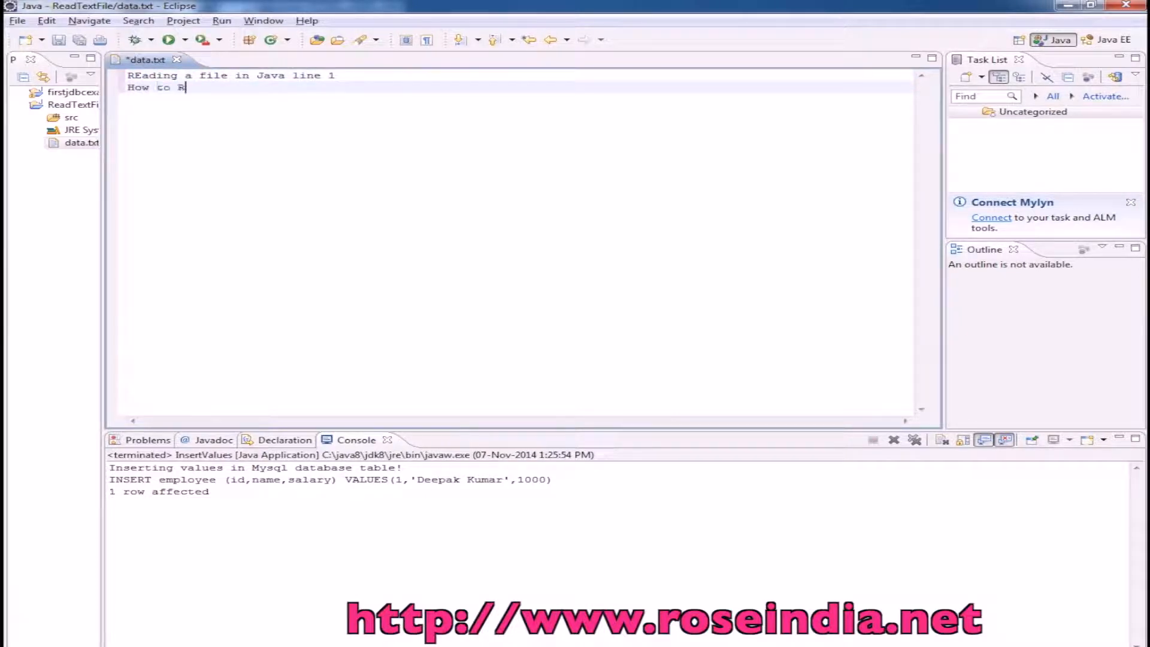
{"action": "type", "text": "ead a file"}
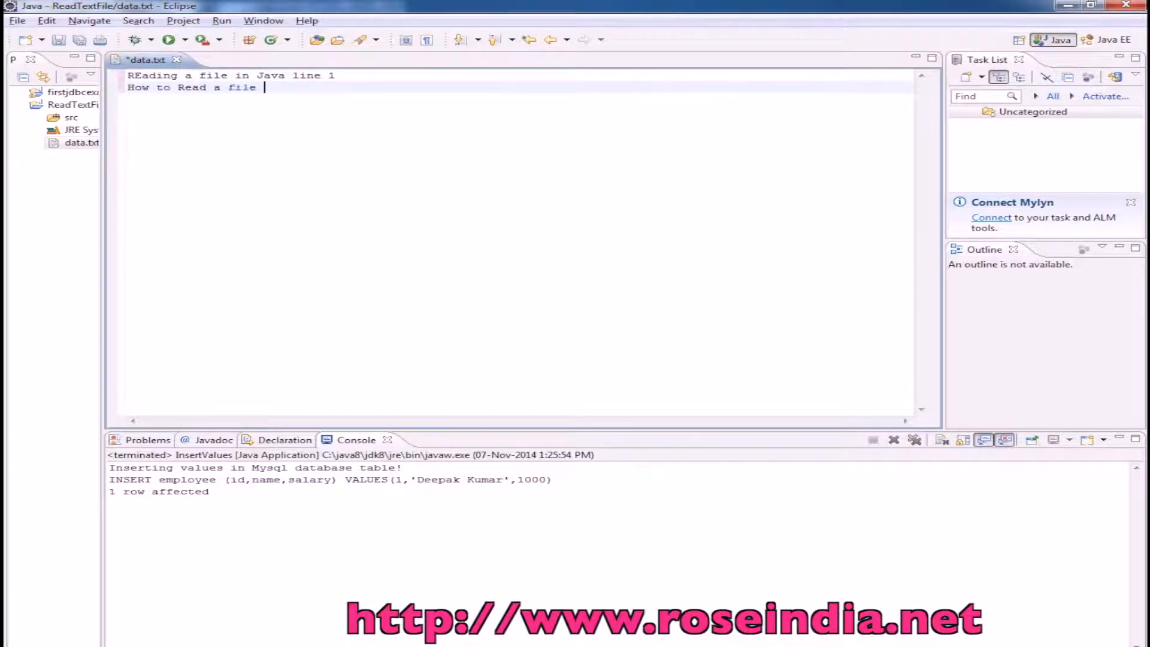
{"action": "type", "text": "in Java?"}
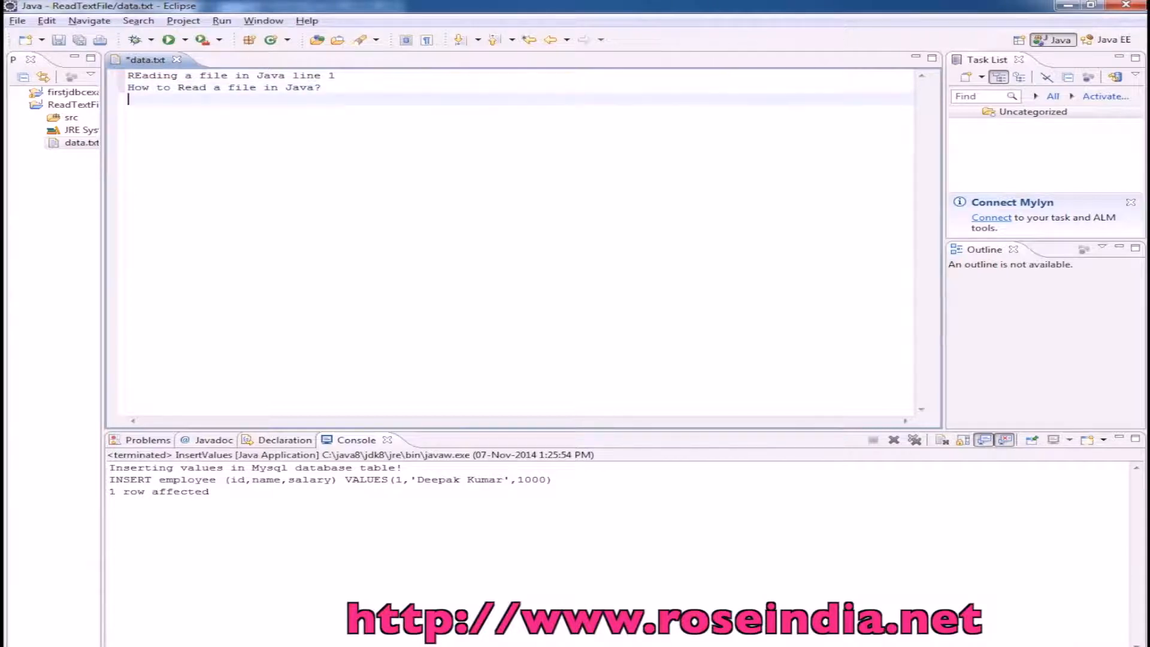
{"action": "type", "text": "Li"}
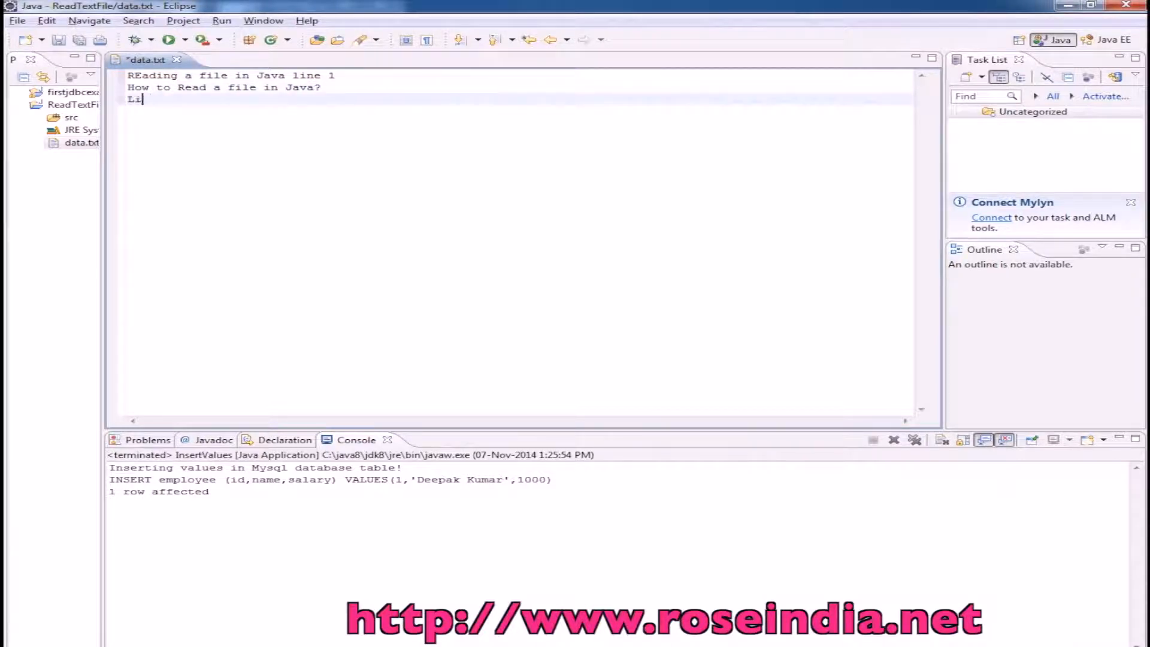
{"action": "type", "text": "ne 3"}
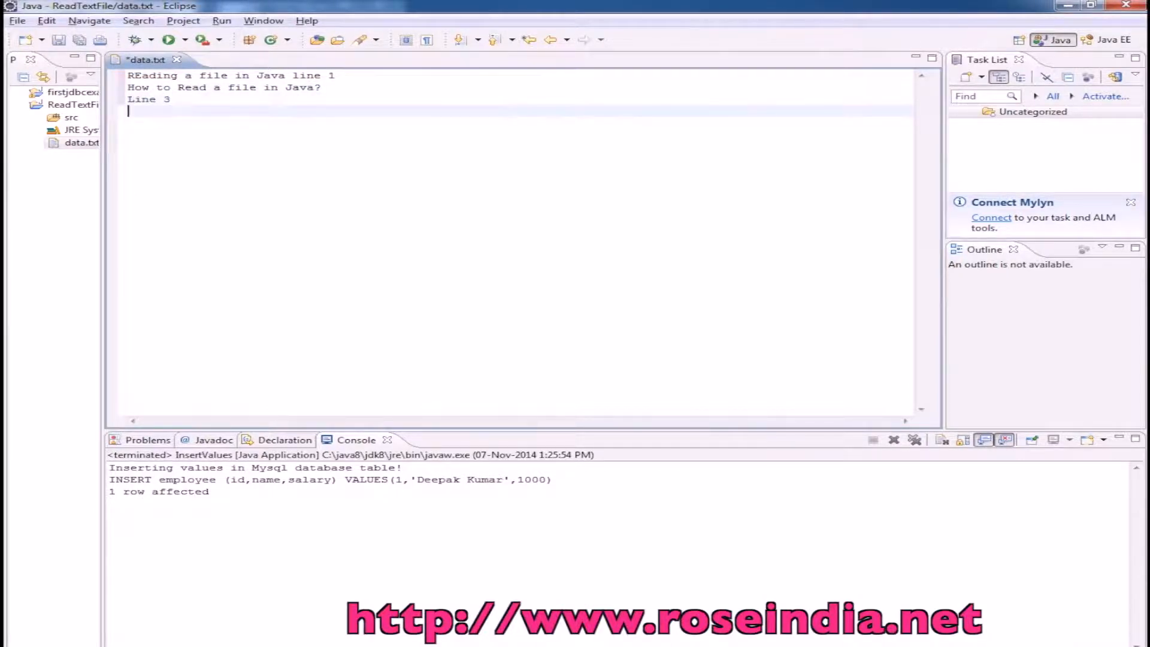
{"action": "type", "text": "Line 4"}
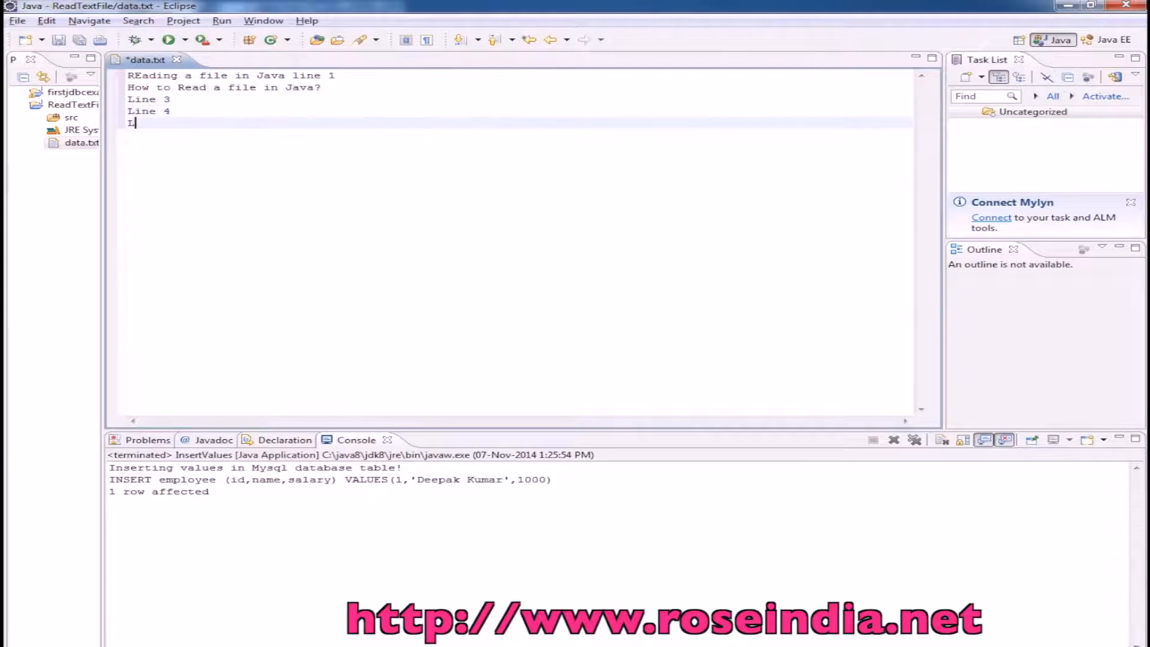
{"action": "type", "text": "ine 5"}
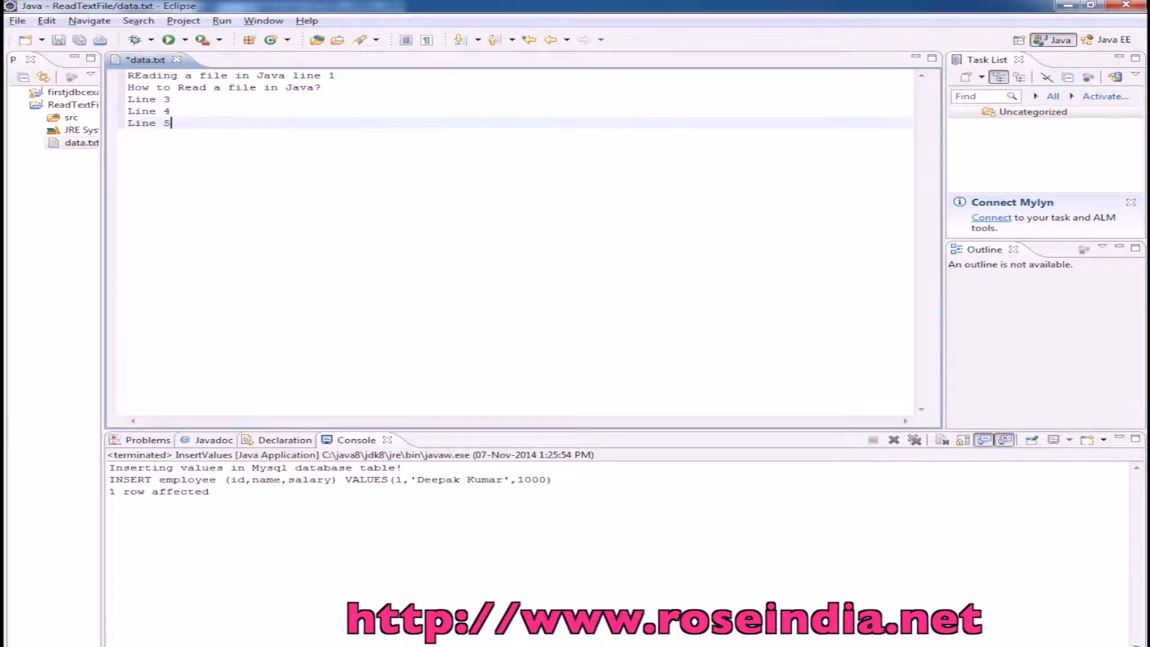
{"action": "key", "text": "ctrl+s"}
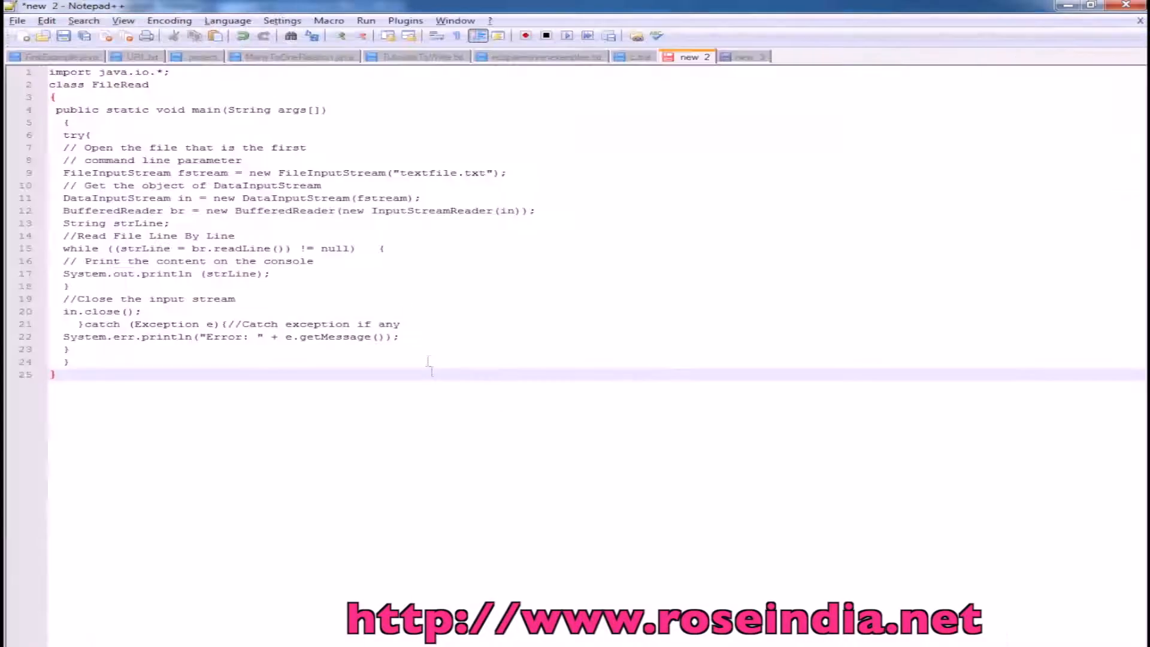
{"action": "double_click", "coordinate": [119, 83]}
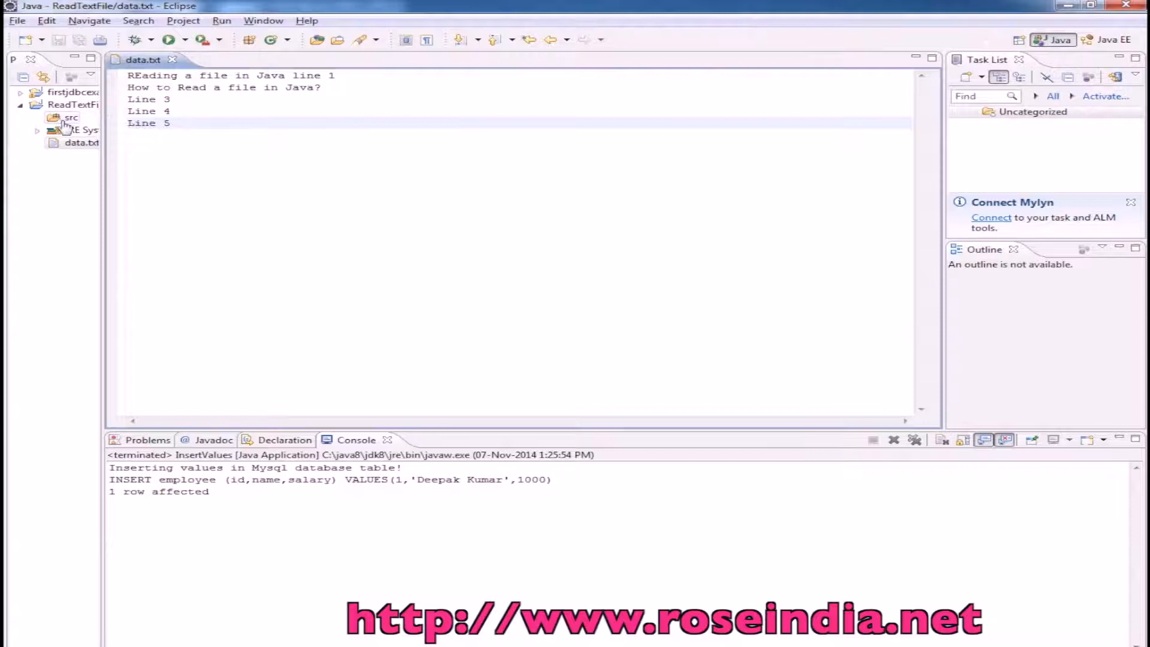
Create a package named net.roseindia under the src folder.
{"action": "right_click", "coordinate": [70, 118]}
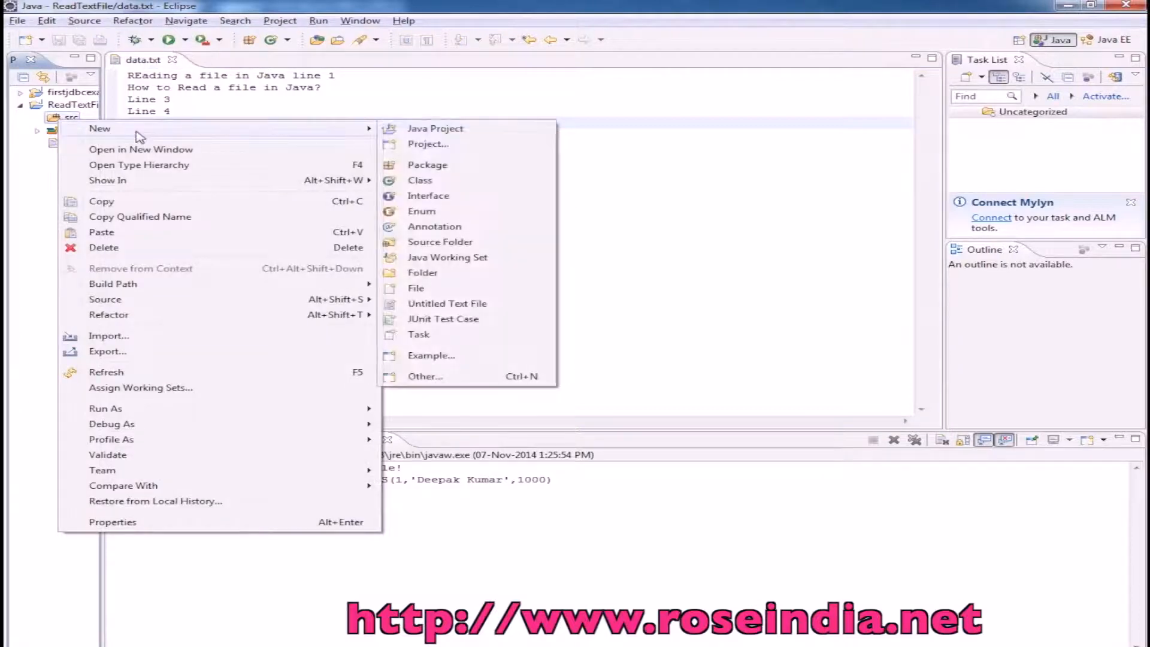
{"action": "left_click", "coordinate": [426, 164]}
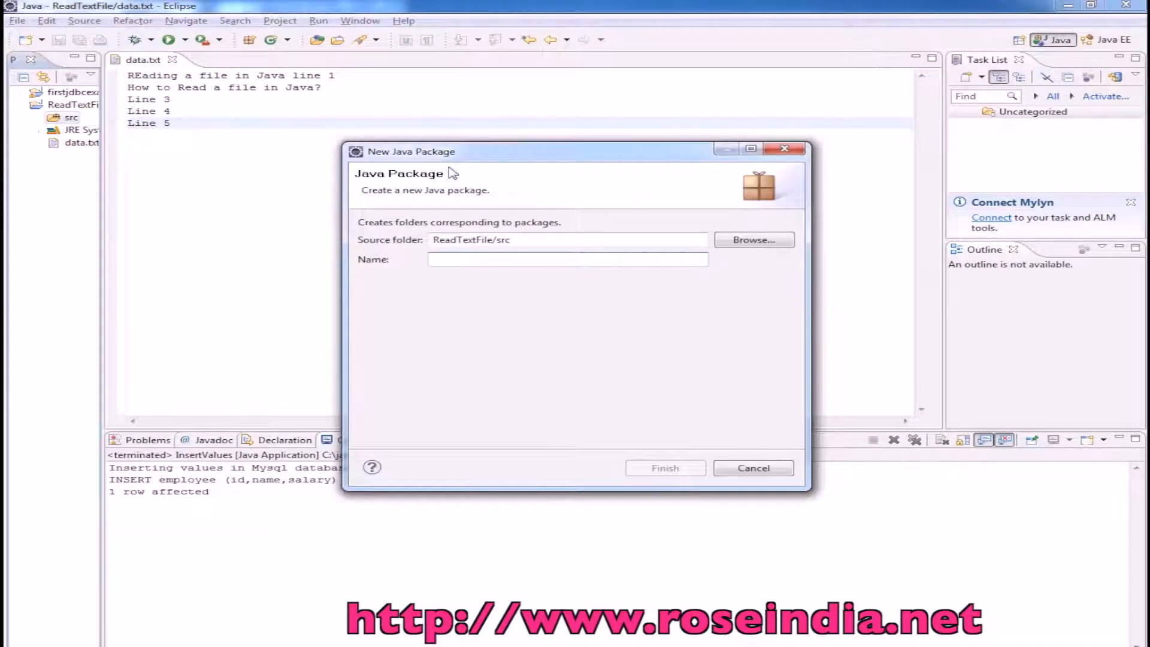
{"action": "type", "text": "net."}
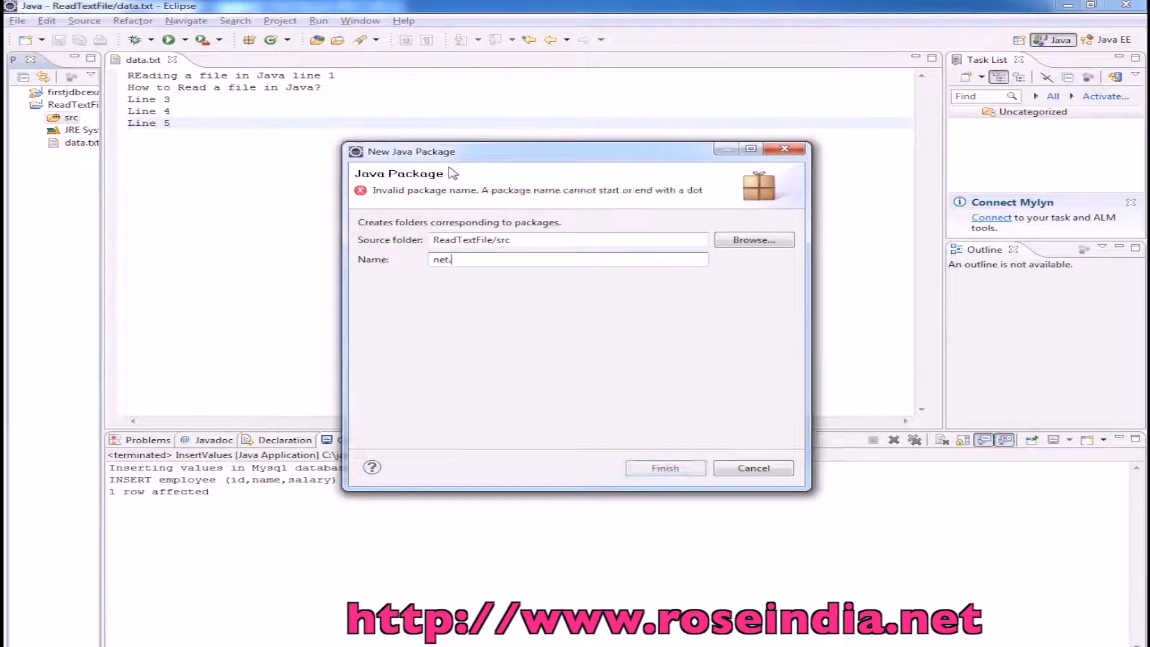
{"action": "type", "text": "roseind"}
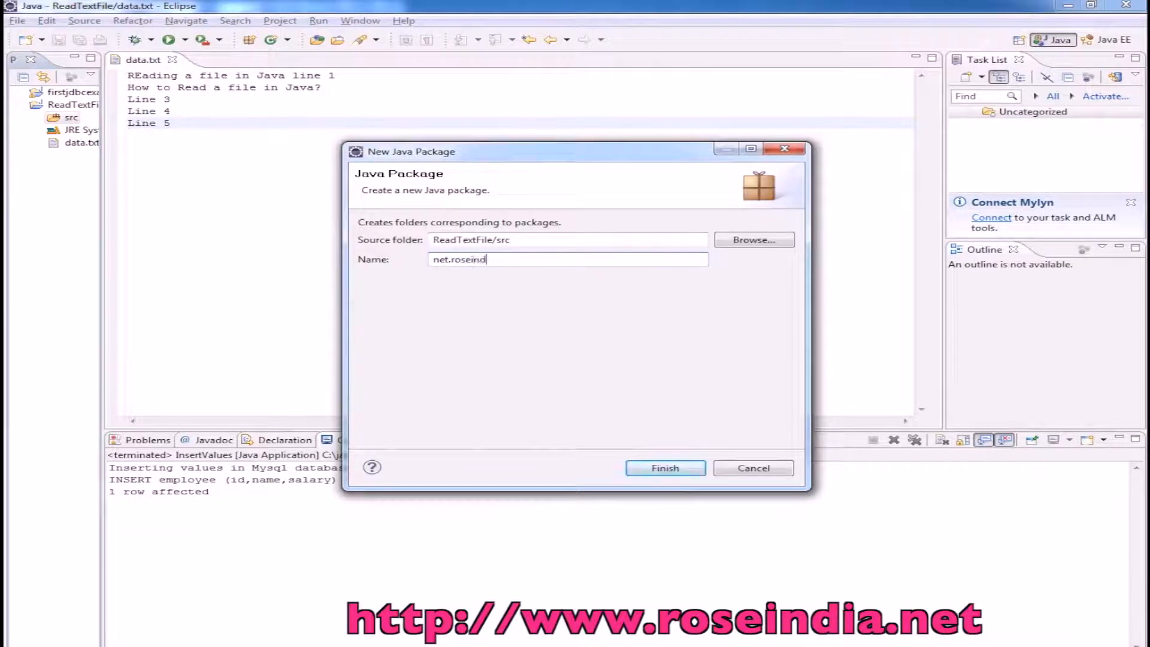
{"action": "left_click", "coordinate": [664, 468]}
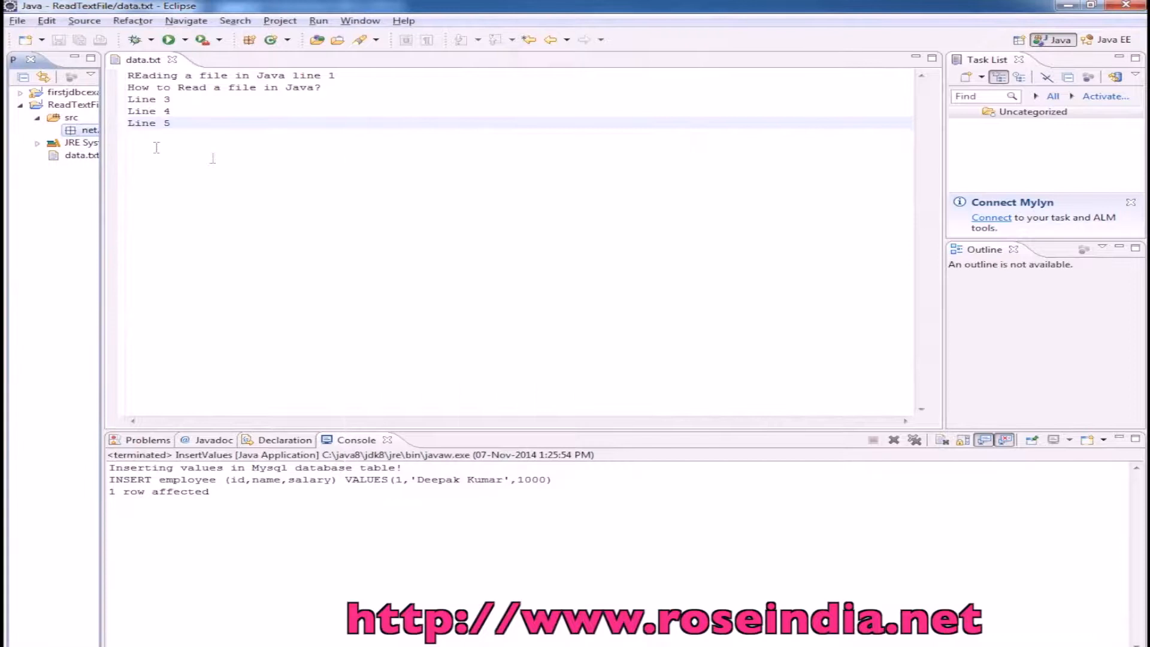
Create a class named FileRead inside the net.roseindia package.
{"action": "right_click", "coordinate": [90, 129]}
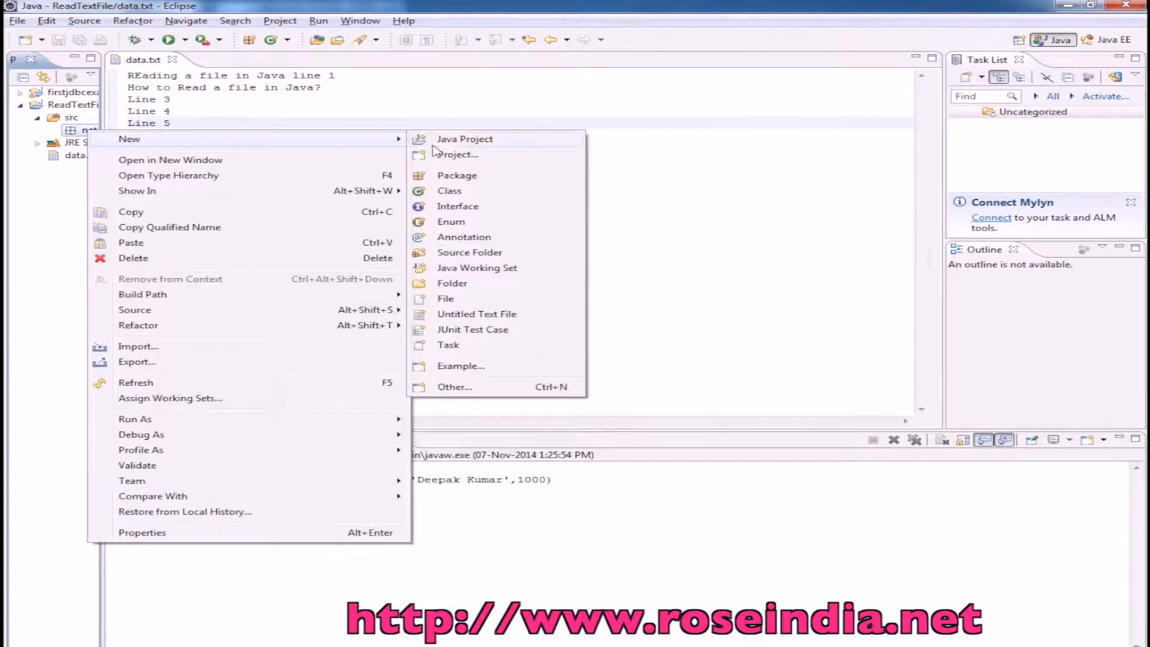
{"action": "left_click", "coordinate": [450, 190]}
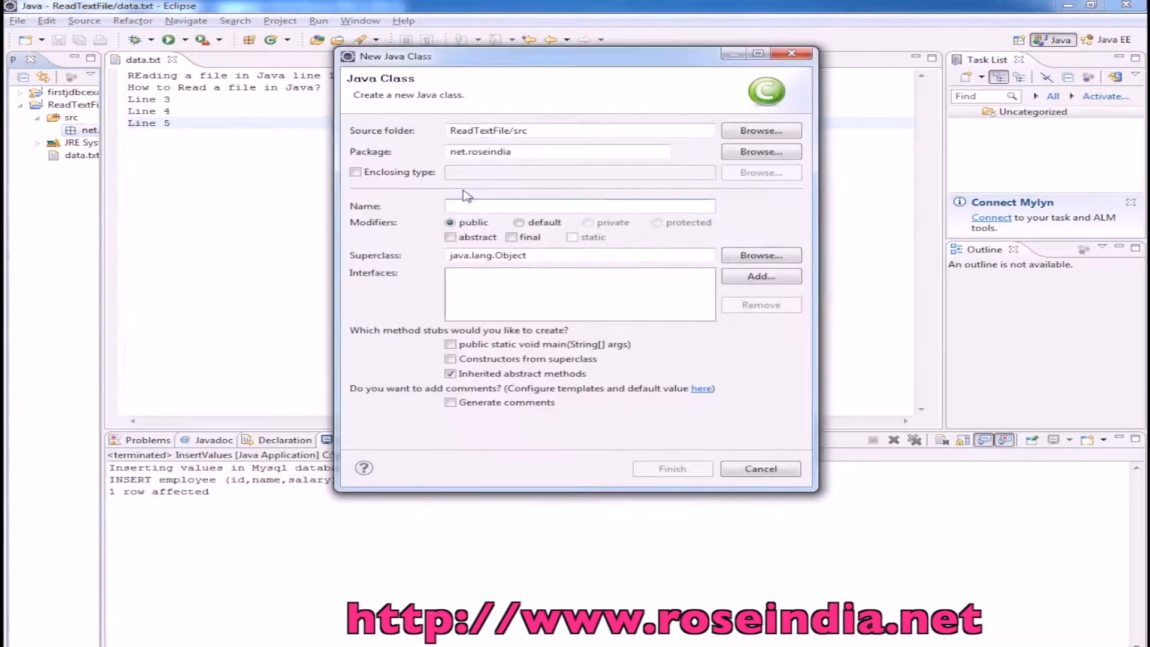
{"action": "type", "text": "FileRead"}
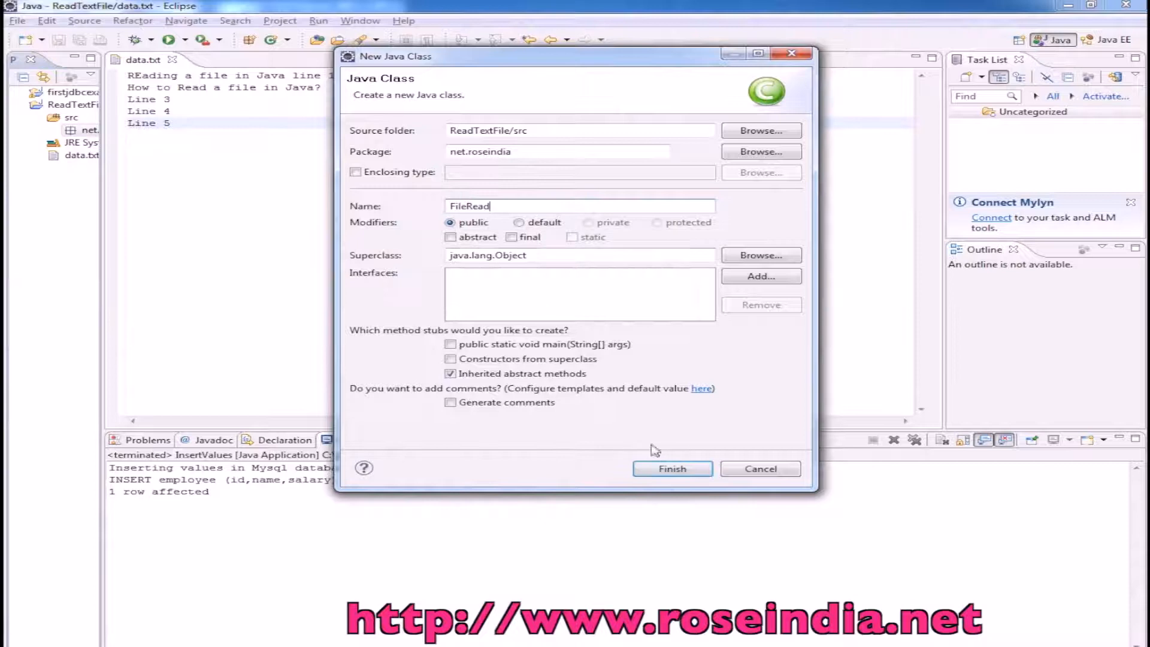
{"action": "left_click", "coordinate": [671, 468]}
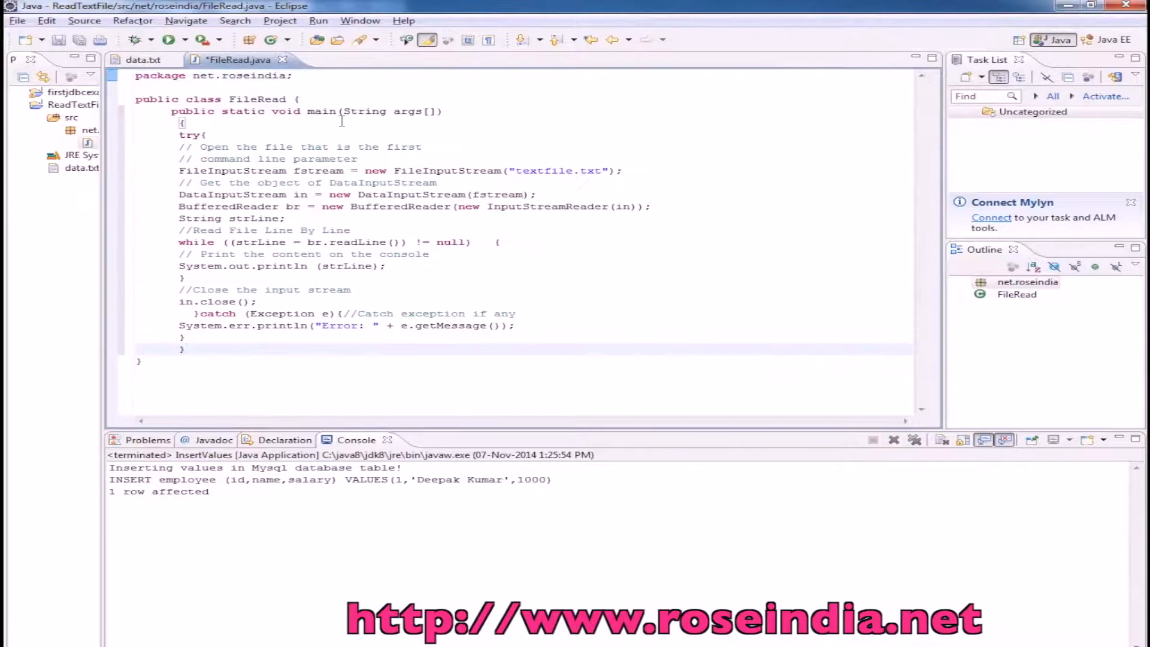
Save FileRead.java with the pasted file-reading main method and java.io.* import.
{"action": "key", "text": "ctrl+s"}
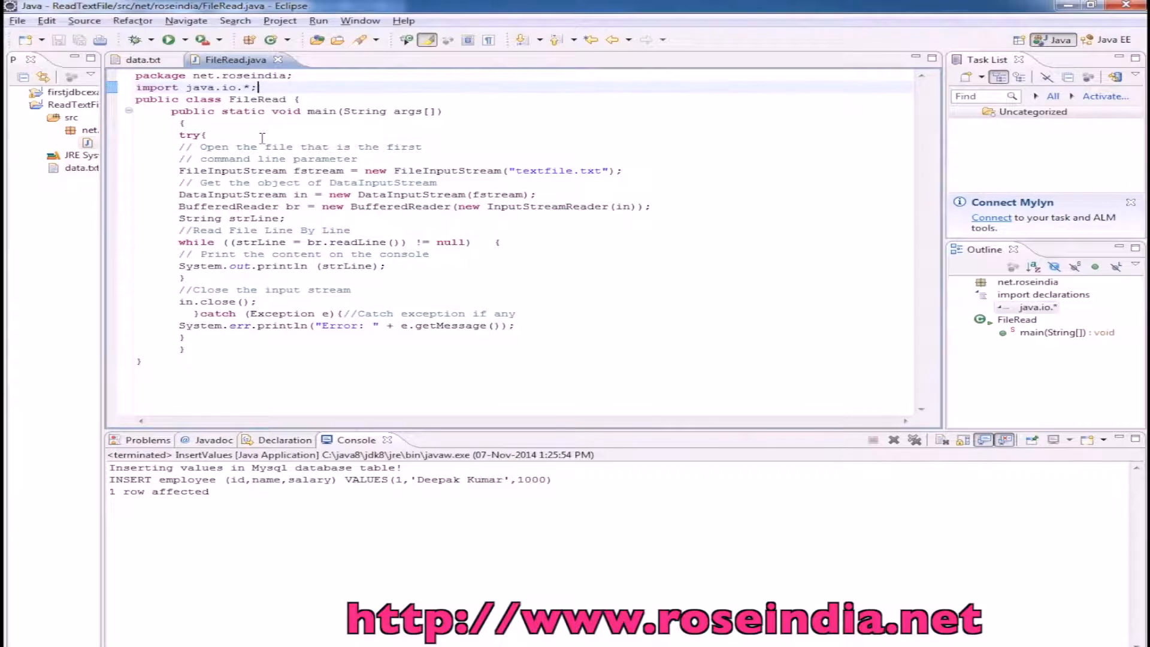
{"action": "left_click", "coordinate": [256, 88]}
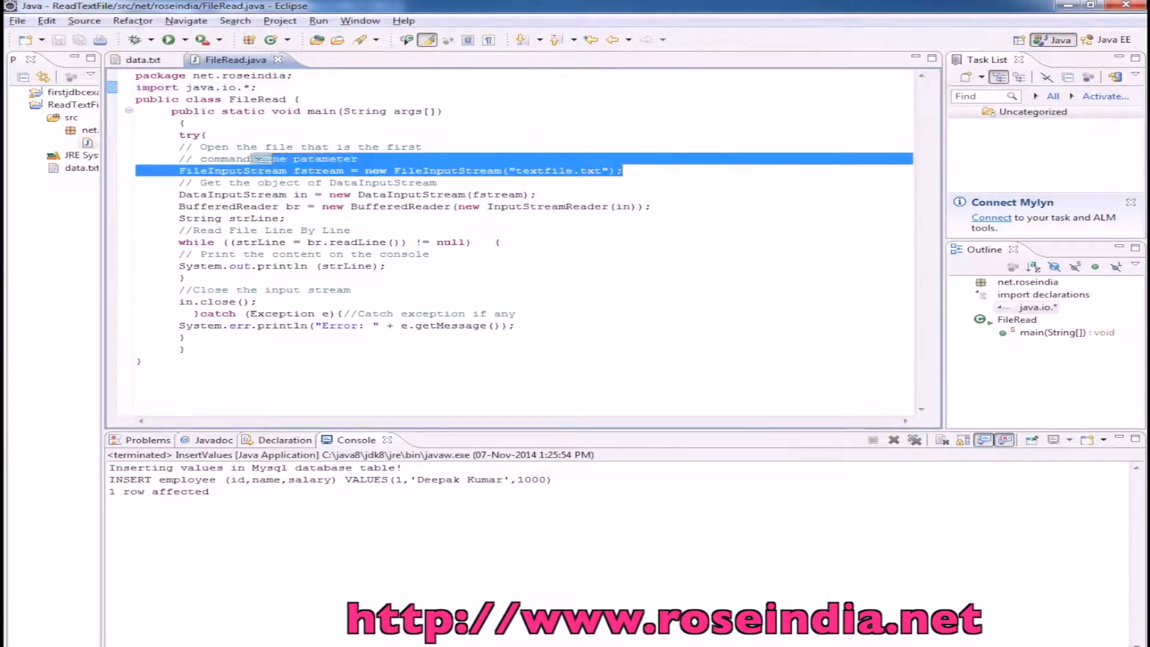
{"action": "mouse_move", "coordinate": [249, 170]}
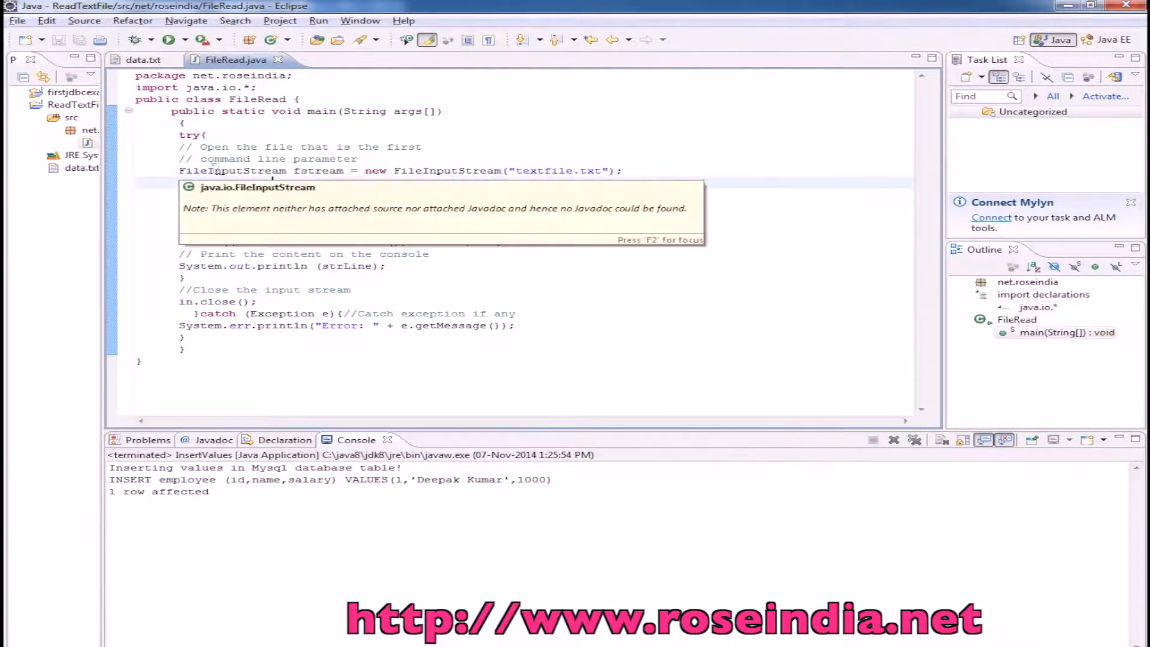
Replace textfile.txt with data.txt in FileRead while reviewing the FileInputStream, DataInputStream and BufferedReader lines.
{"action": "double_click", "coordinate": [231, 170]}
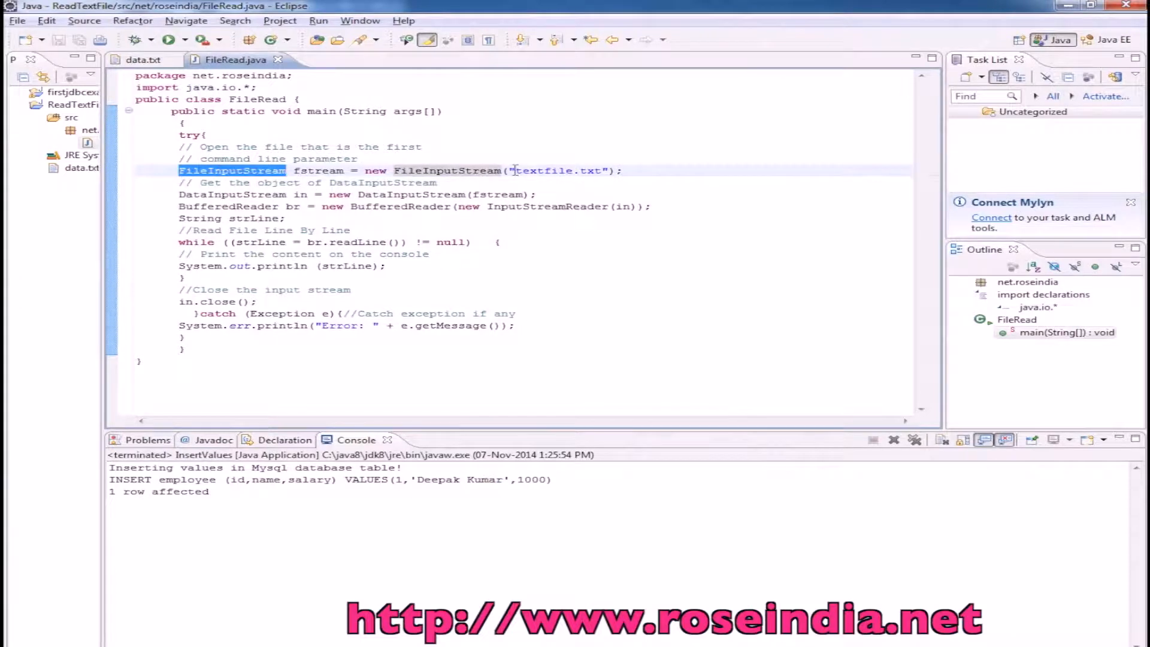
{"action": "double_click", "coordinate": [541, 170]}
{"action": "type", "text": "data"}
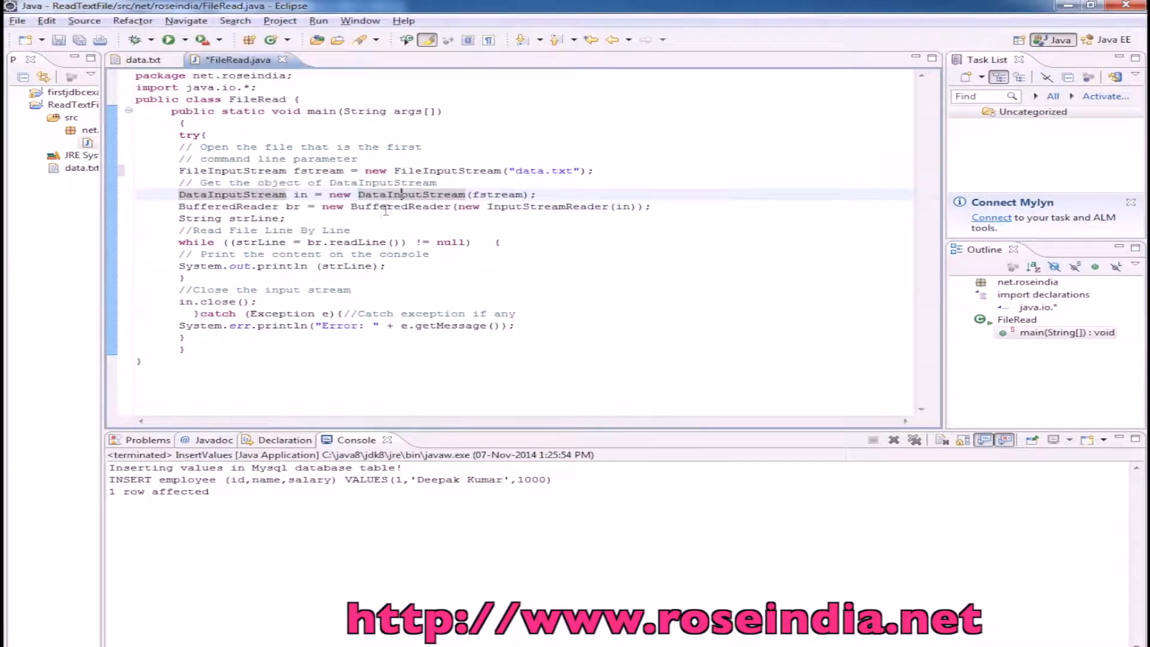
{"action": "double_click", "coordinate": [401, 206]}
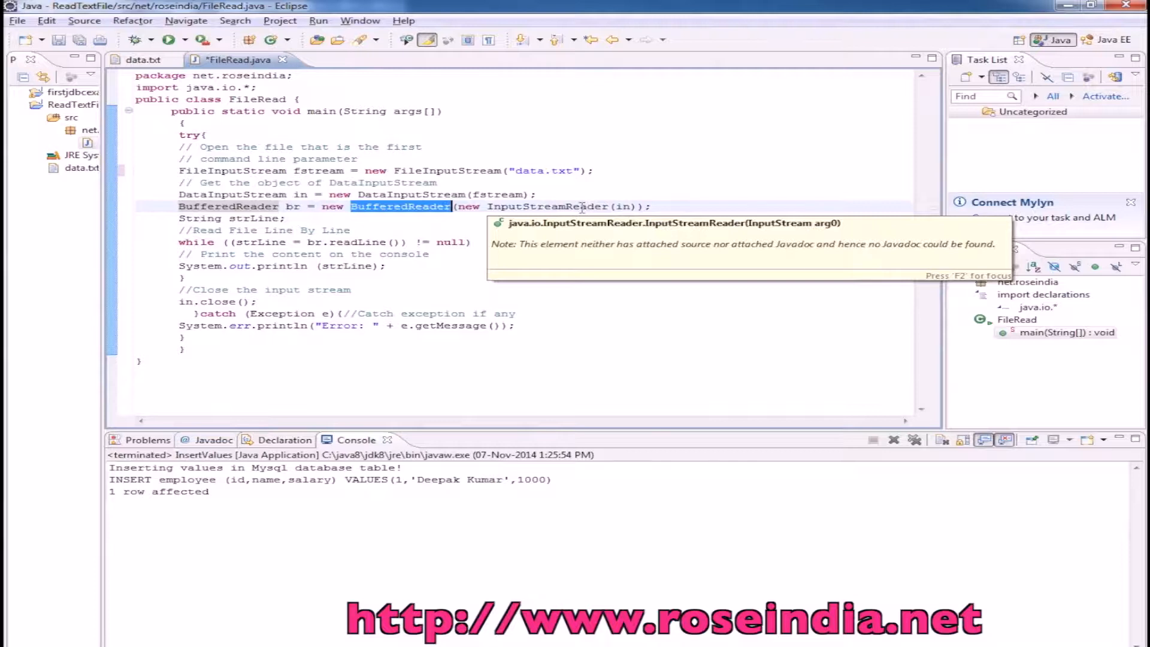
{"action": "double_click", "coordinate": [546, 206]}
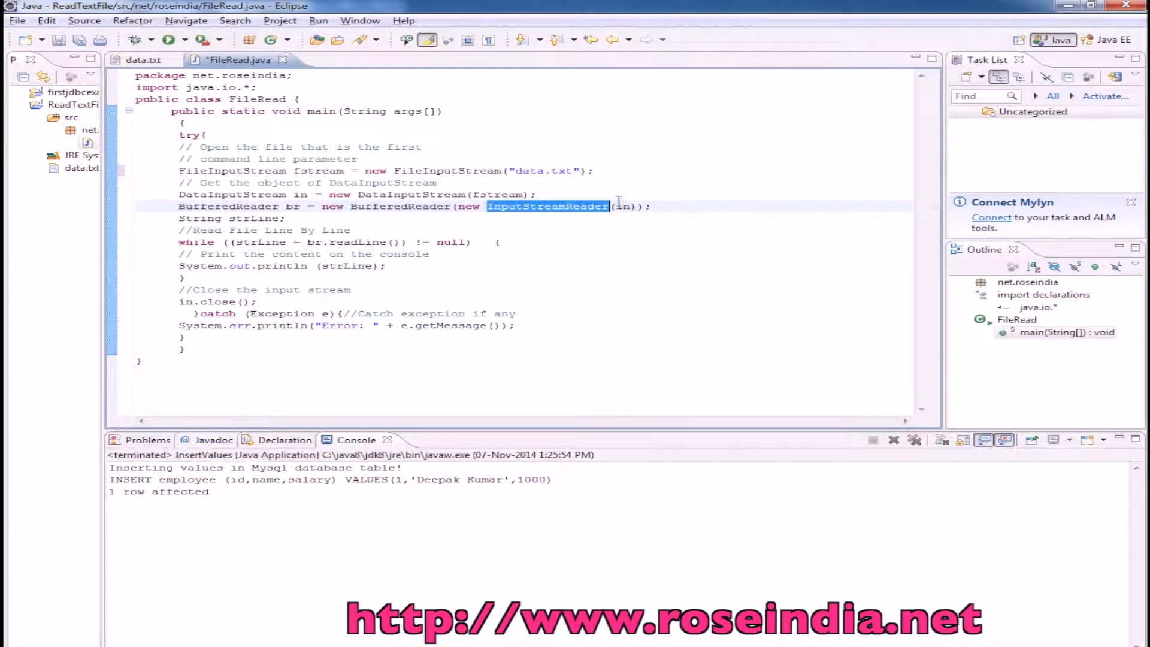
{"action": "mouse_move", "coordinate": [620, 206]}
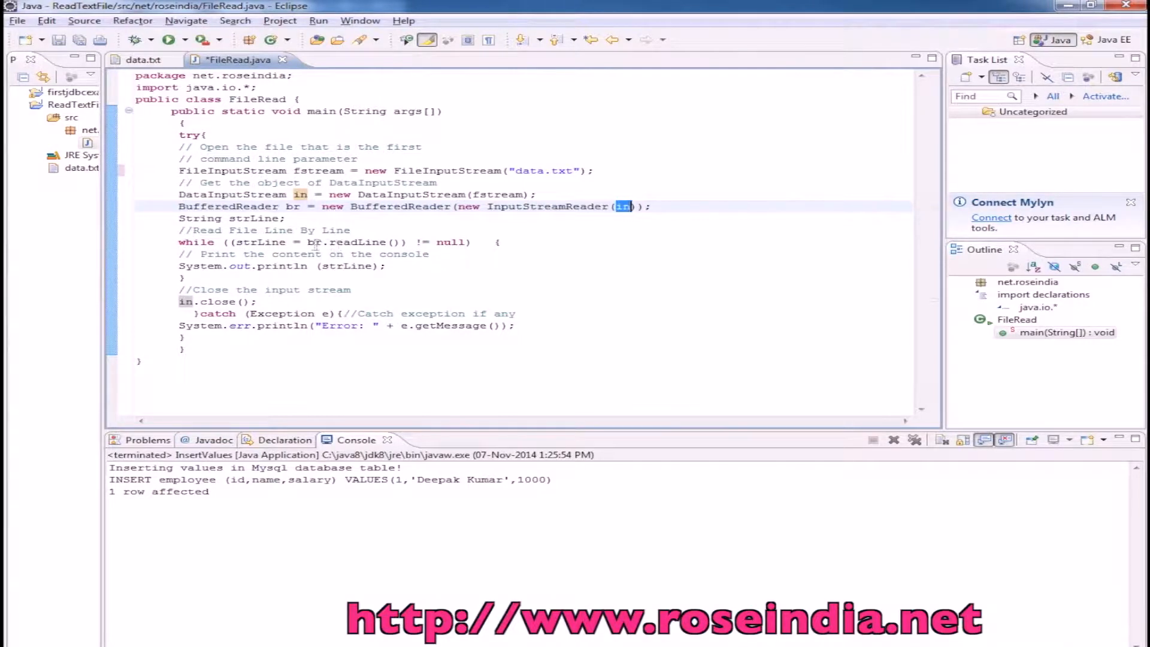
{"action": "double_click", "coordinate": [352, 242]}
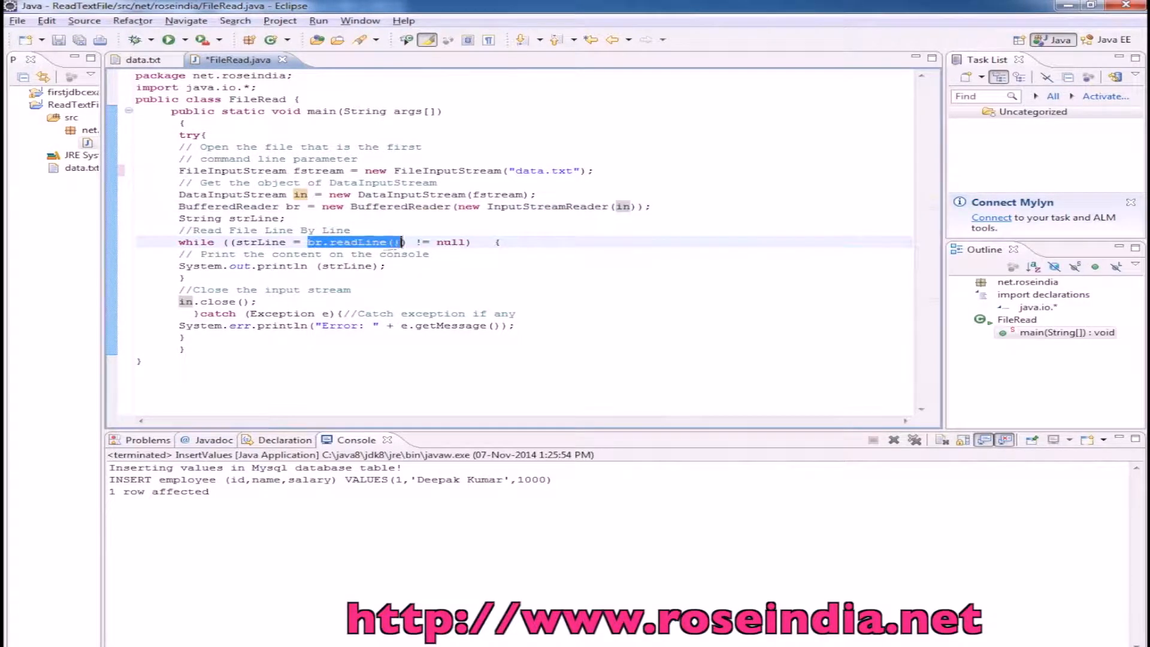
{"action": "left_click", "coordinate": [363, 242]}
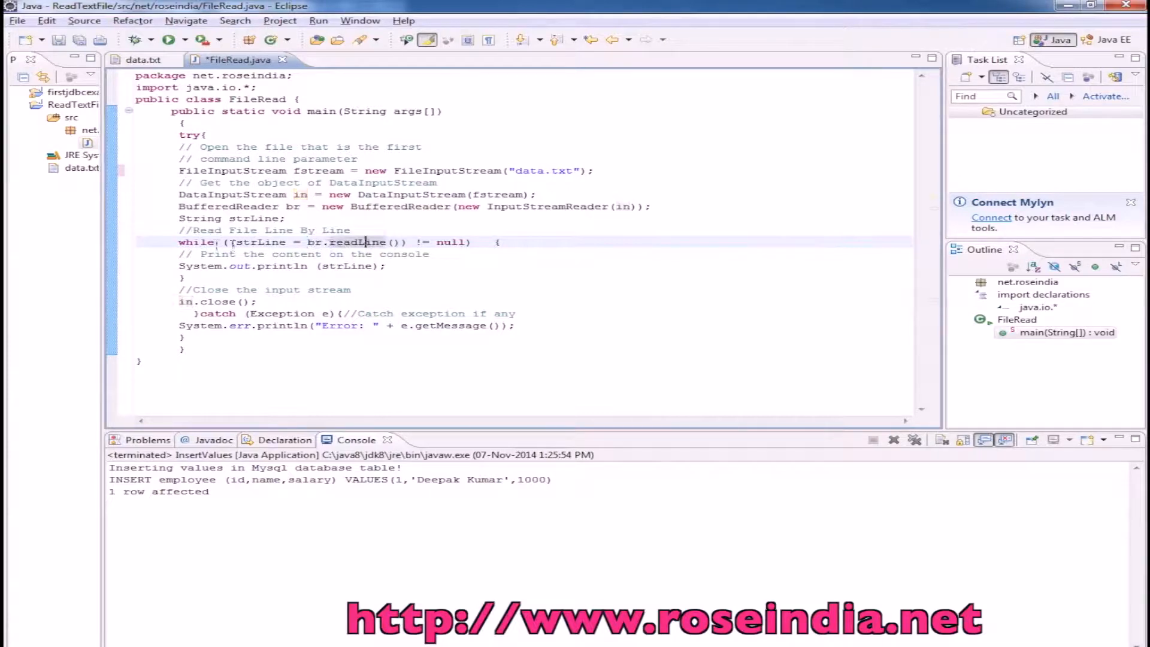
{"action": "mouse_move", "coordinate": [258, 242]}
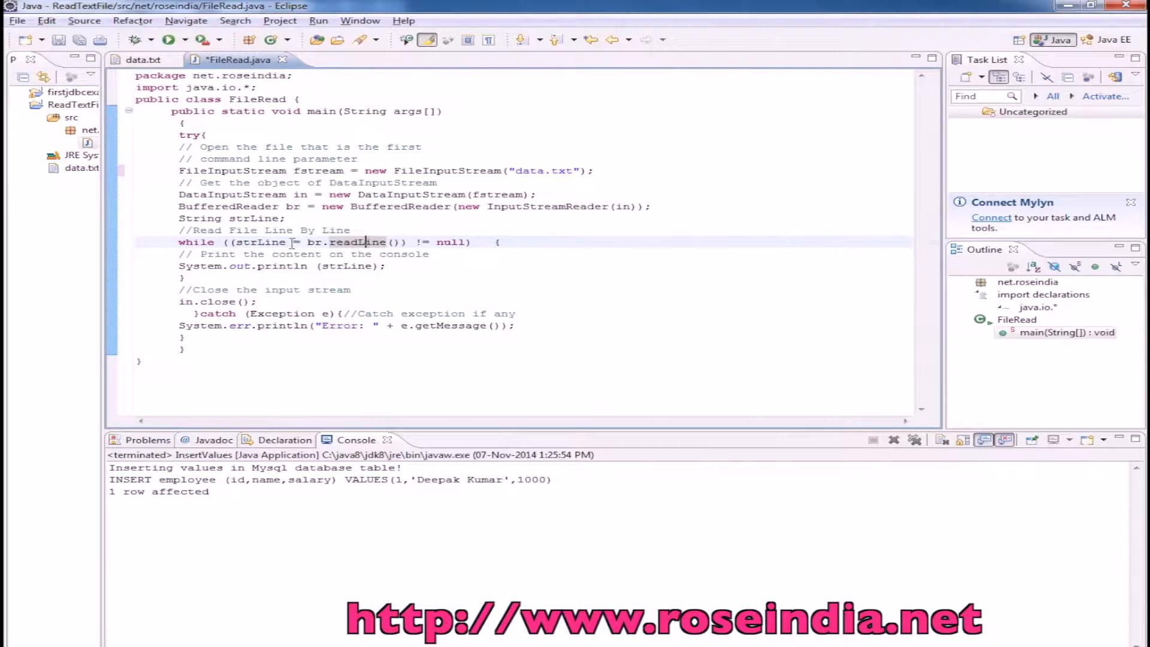
{"action": "mouse_move", "coordinate": [361, 242]}
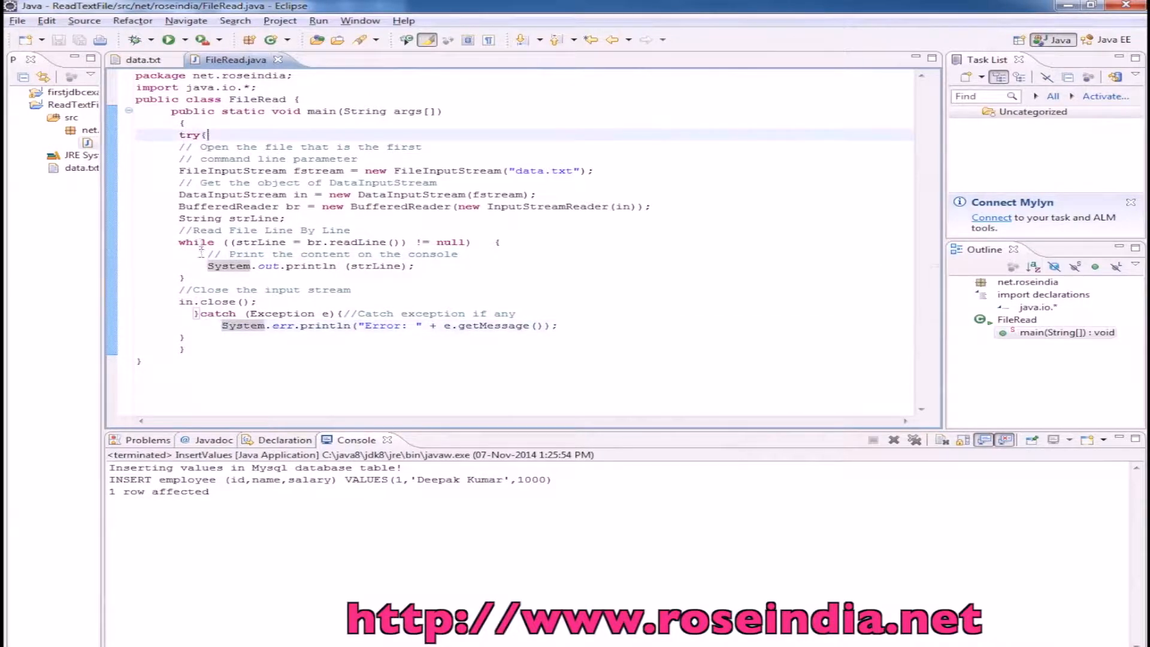
{"action": "mouse_move", "coordinate": [243, 326]}
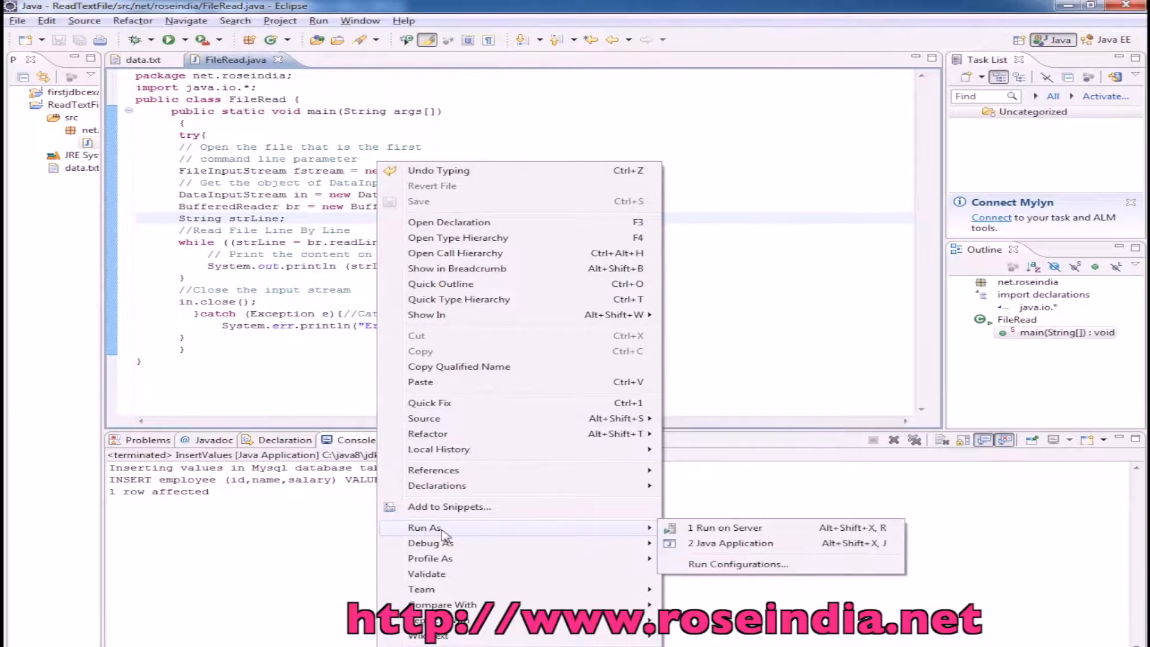
Run FileRead as a Java application, printing data.txt's five lines to the console.
{"action": "left_click", "coordinate": [729, 543]}
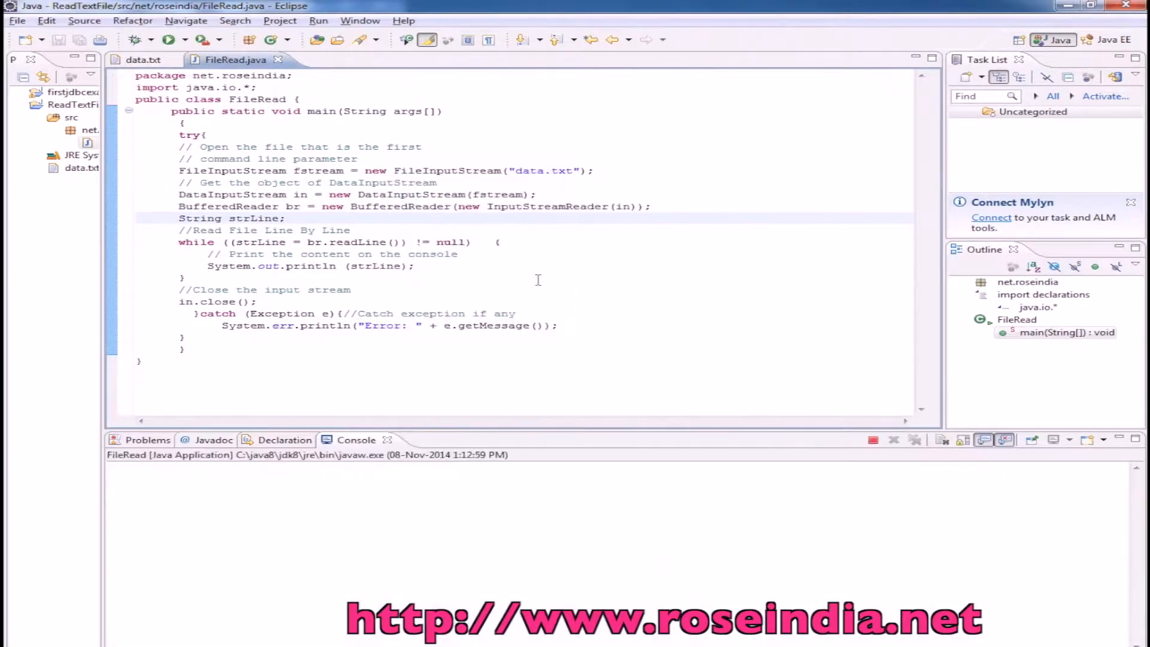
{"action": "left_click", "coordinate": [168, 40]}
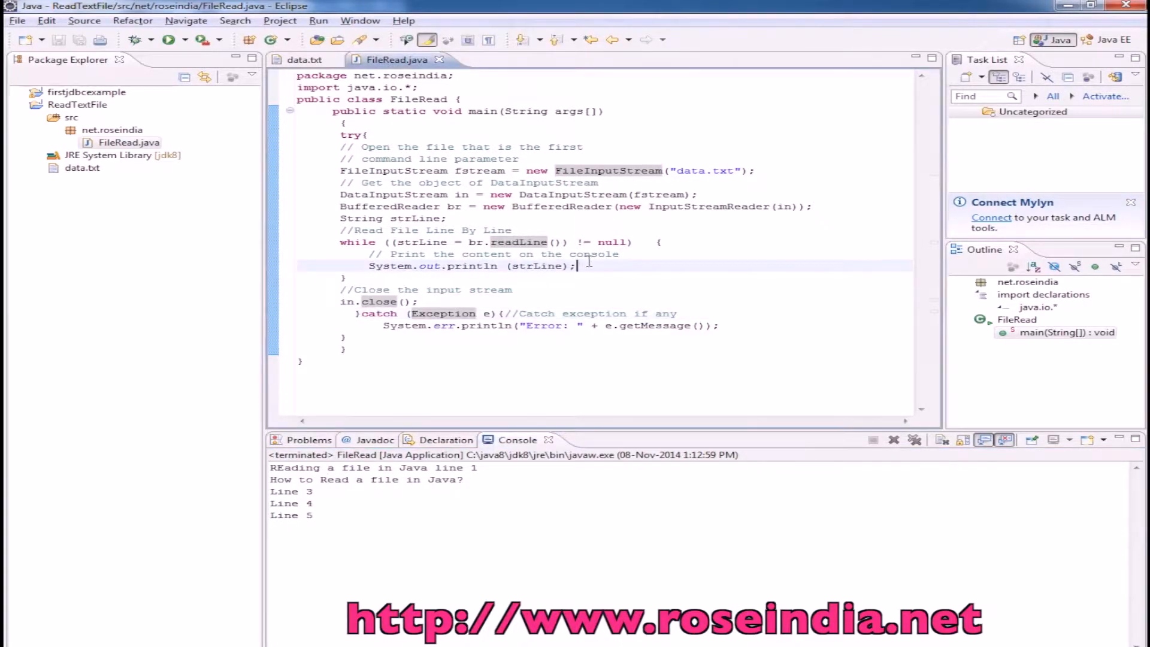
Add a '// Code for processing the text data' comment inside the read loop.
{"action": "type", "text": "//"}
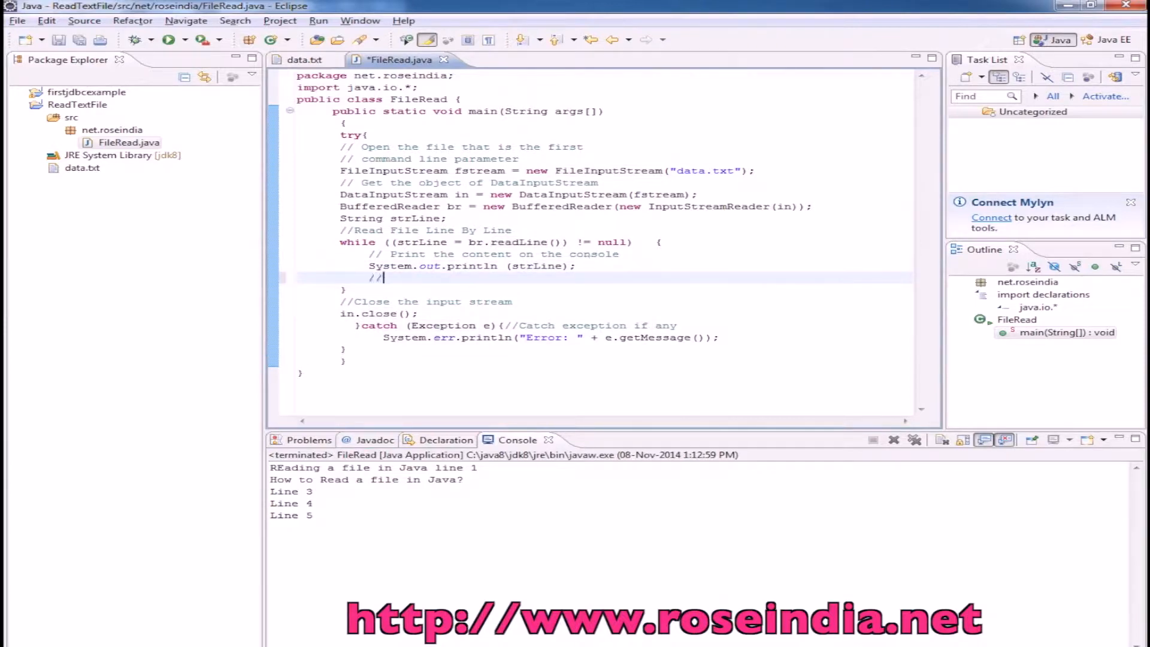
{"action": "type", "text": "Code for proce"}
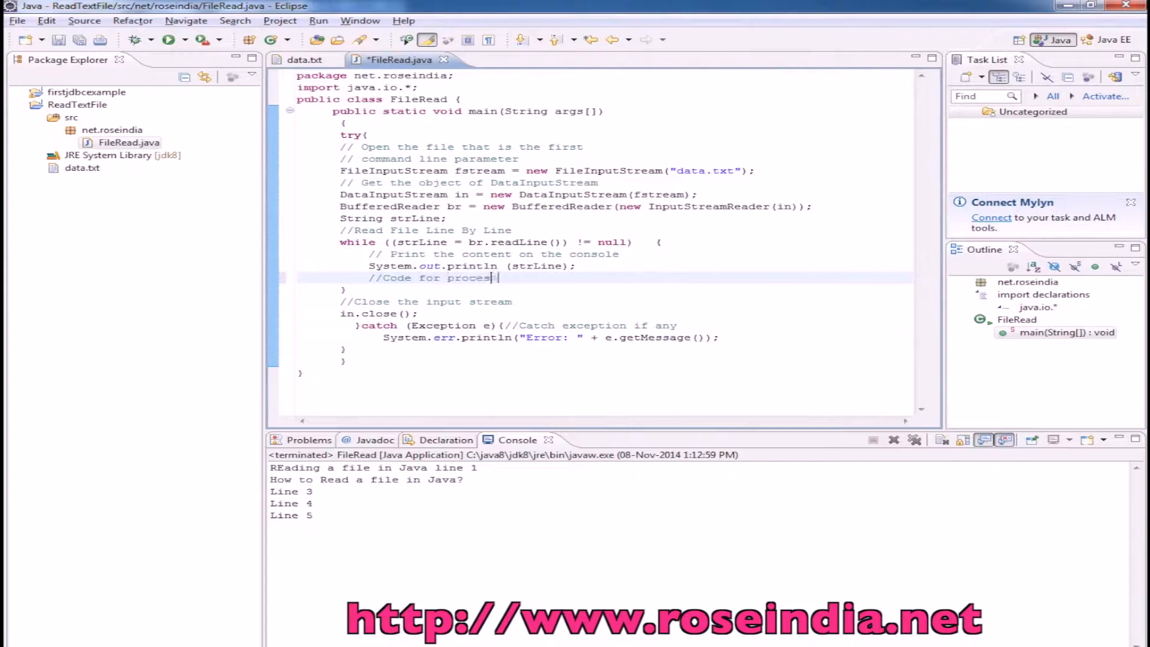
{"action": "type", "text": "sing the"}
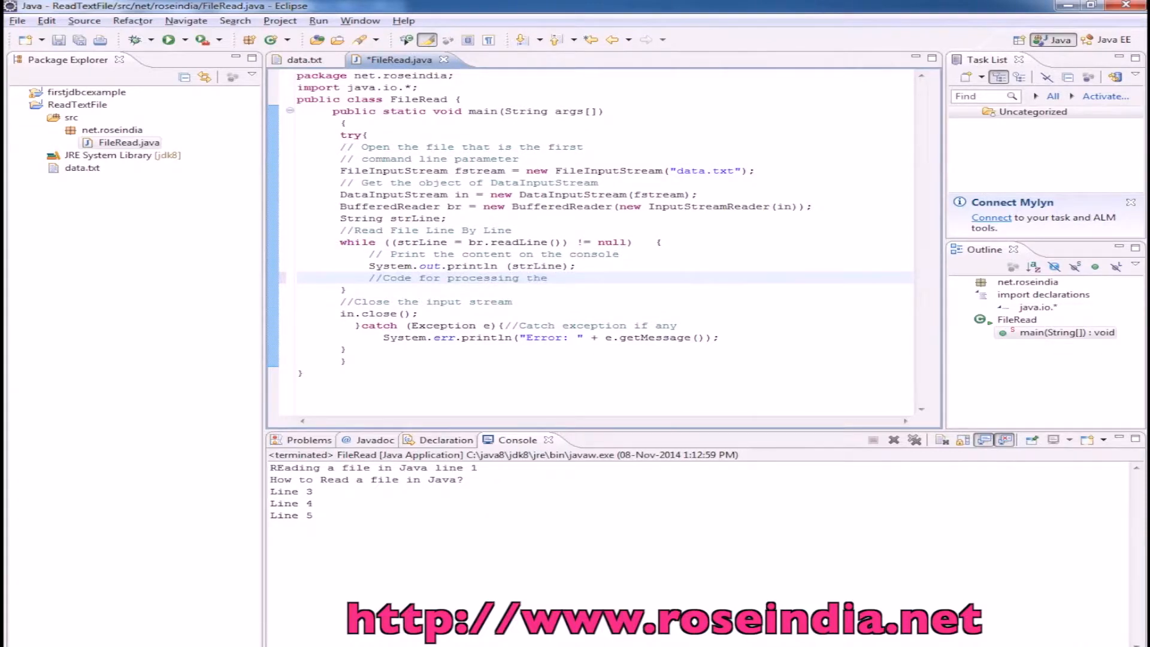
{"action": "type", "text": "test"}
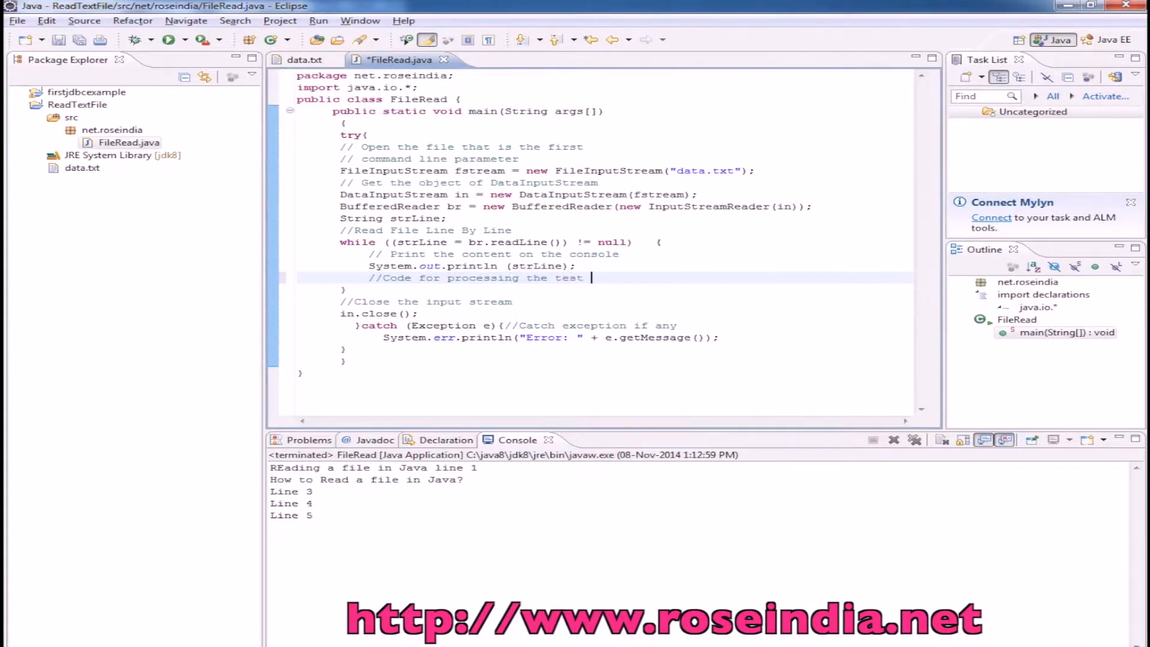
{"action": "type", "text": "da"}
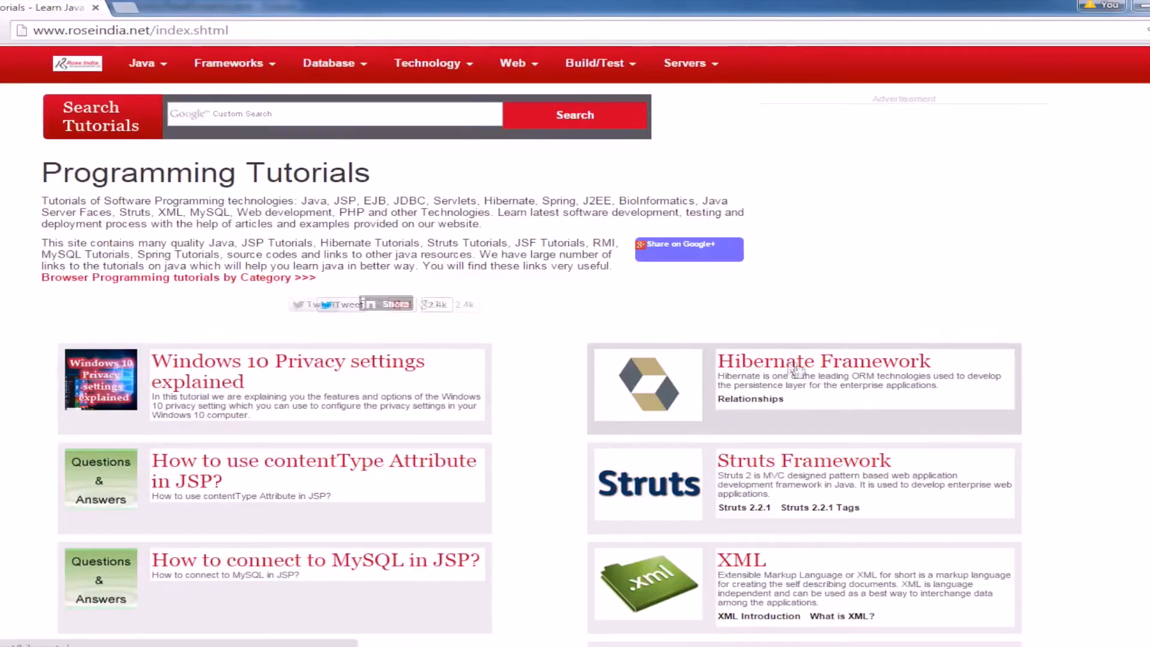
Scroll down the roseindia.net tutorials homepage through its topic listings.
{"action": "scroll", "scroll_direction": "down", "scroll_amount": 3}
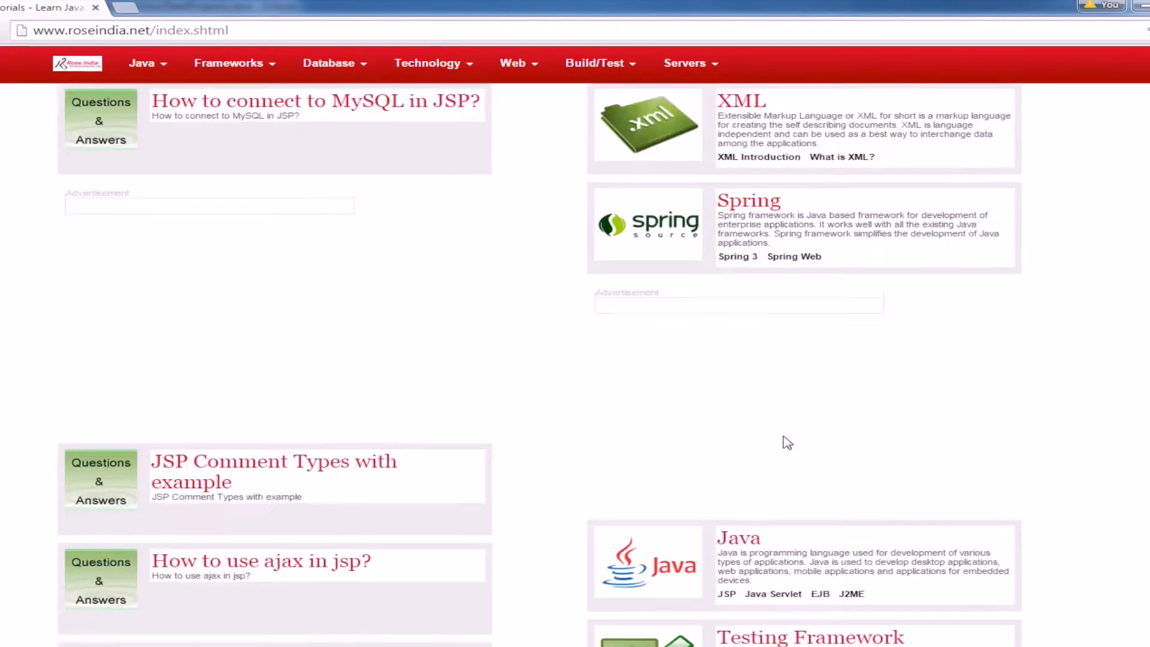
{"action": "scroll", "scroll_direction": "down", "scroll_amount": 3}
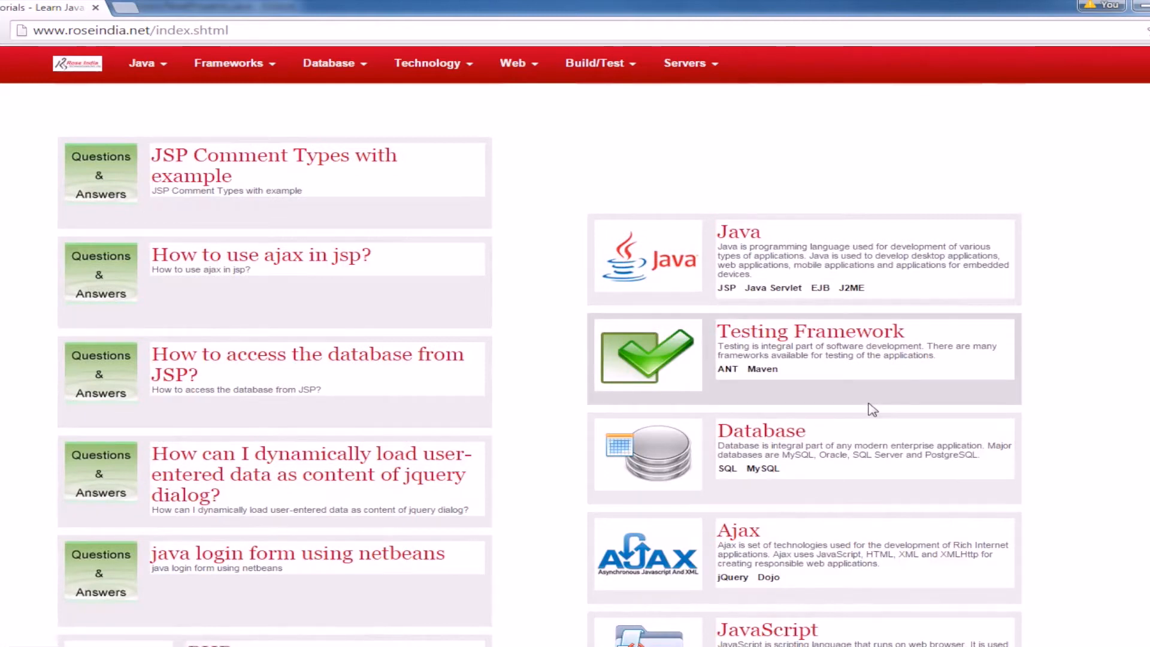